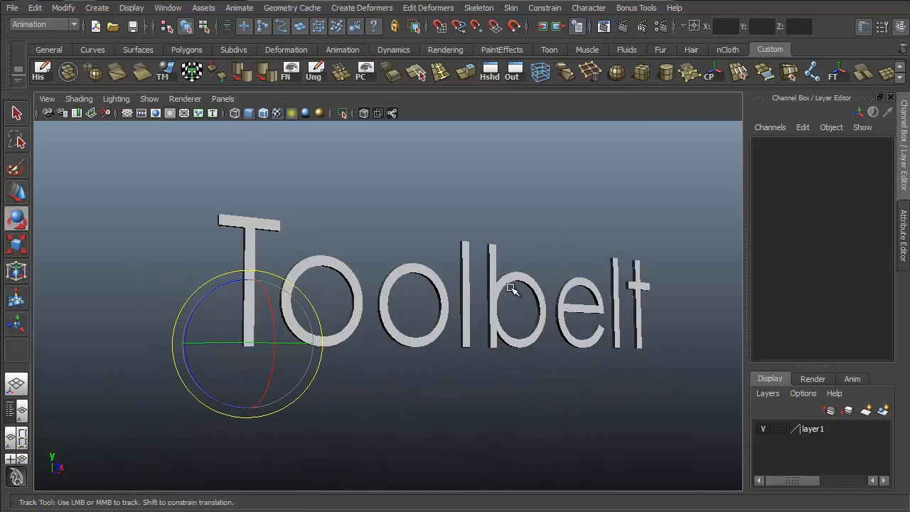
# Open the UV Editor from Windows and browse the Tool menu's Smear UV Tool entry.
pyautogui.moveTo(512, 287); pyautogui.dragTo(468, 254)
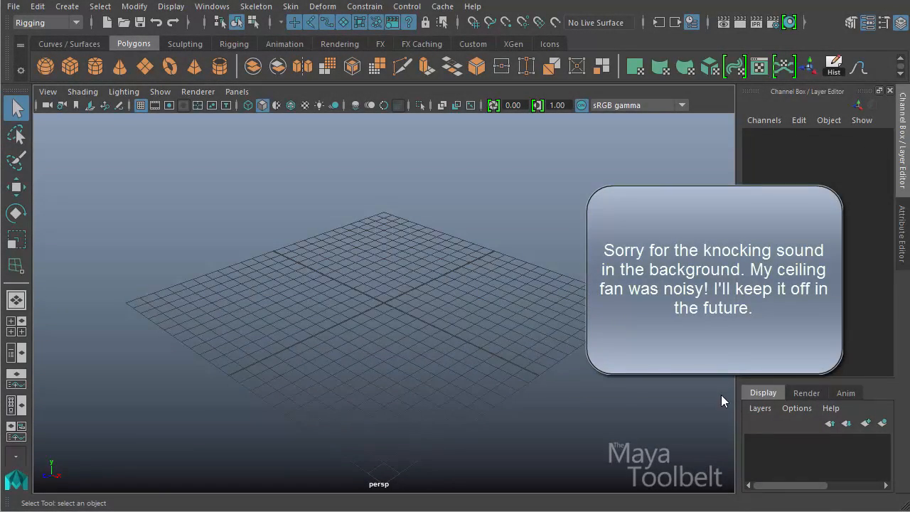
pyautogui.moveTo(497, 307)
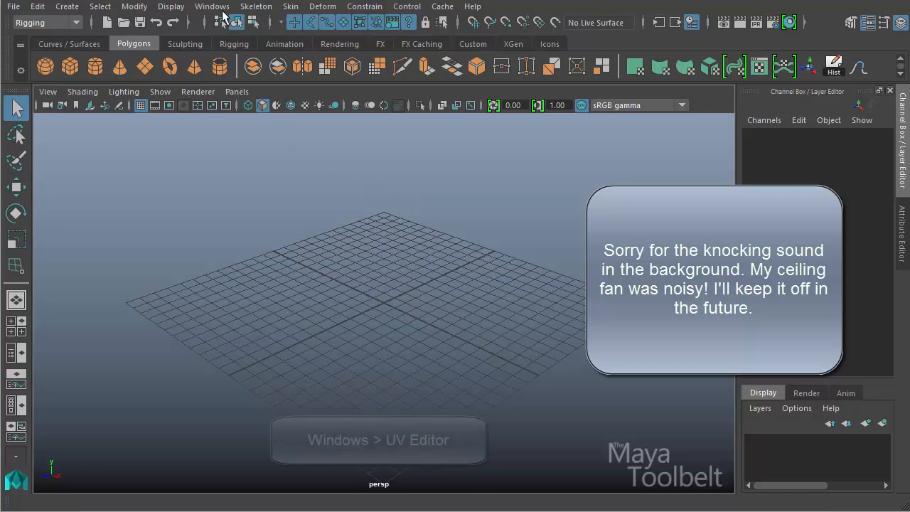
pyautogui.click(212, 7)
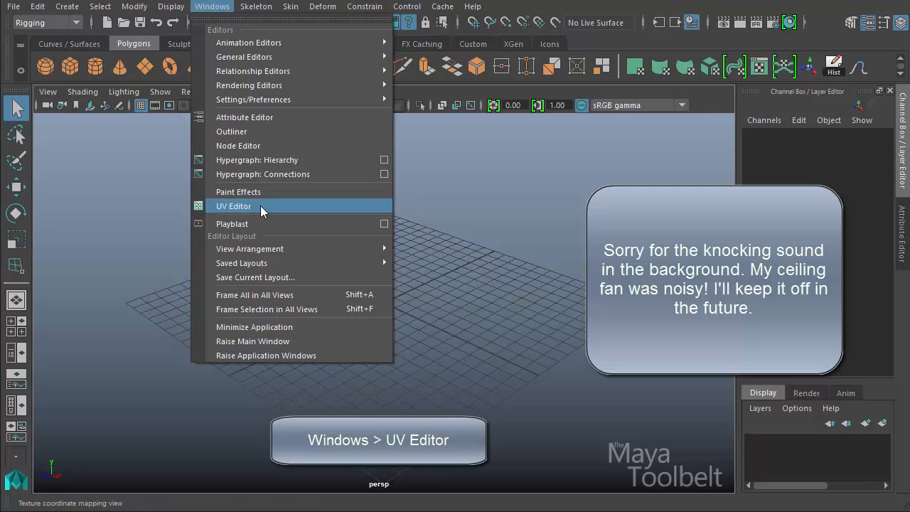
pyautogui.click(233, 206)
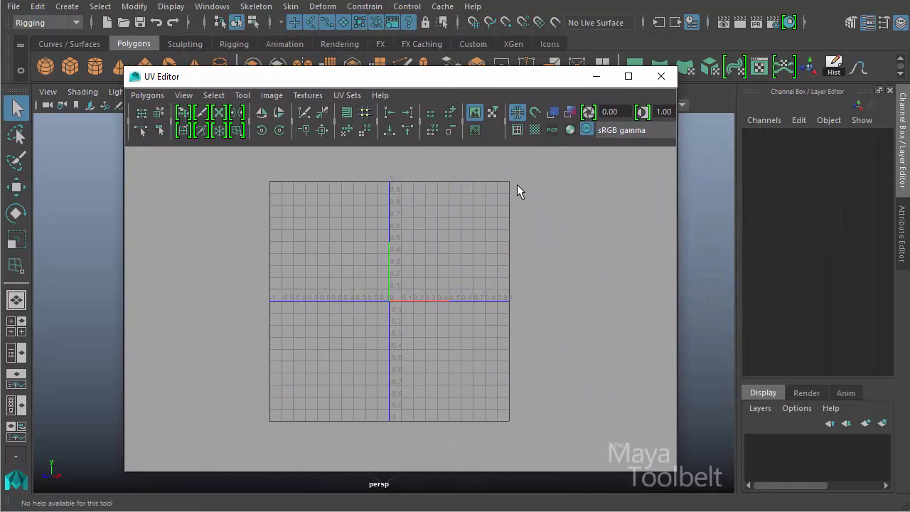
pyautogui.click(242, 95)
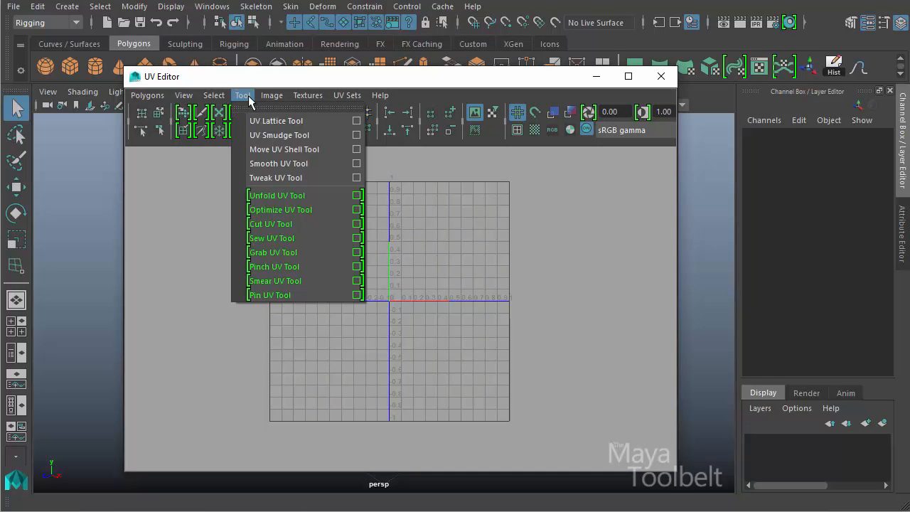
pyautogui.moveTo(274, 280)
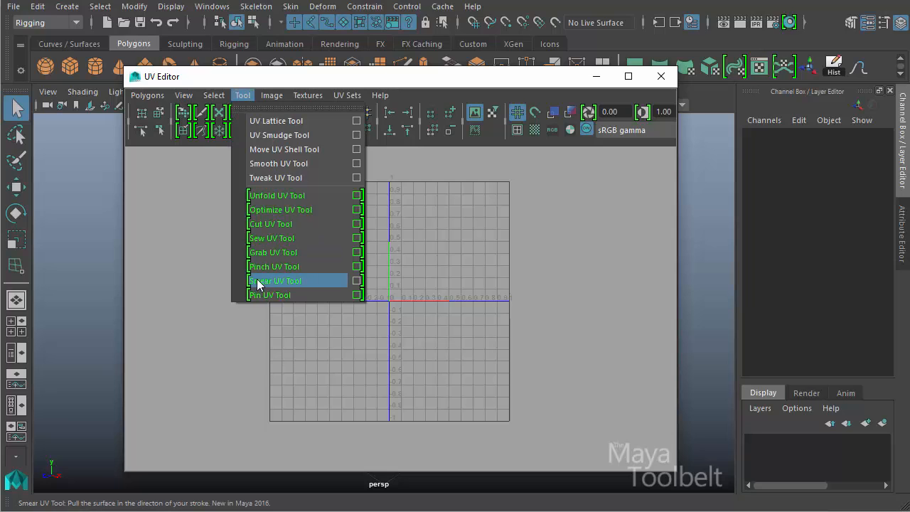
pyautogui.moveTo(290, 285)
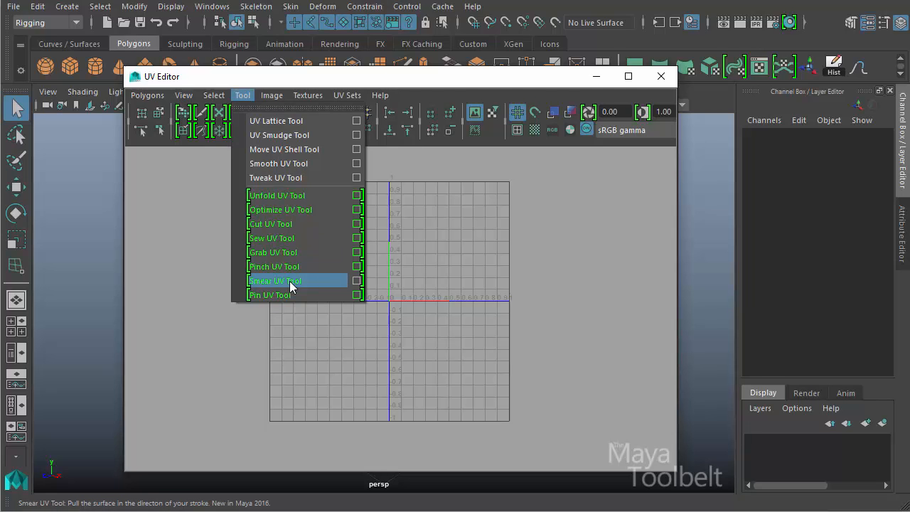
pyautogui.click(274, 281)
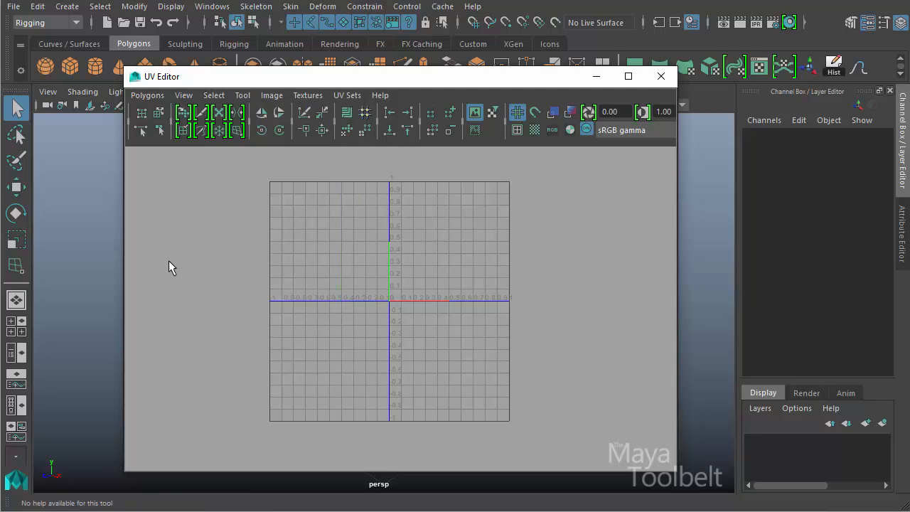
pyautogui.moveTo(375, 293)
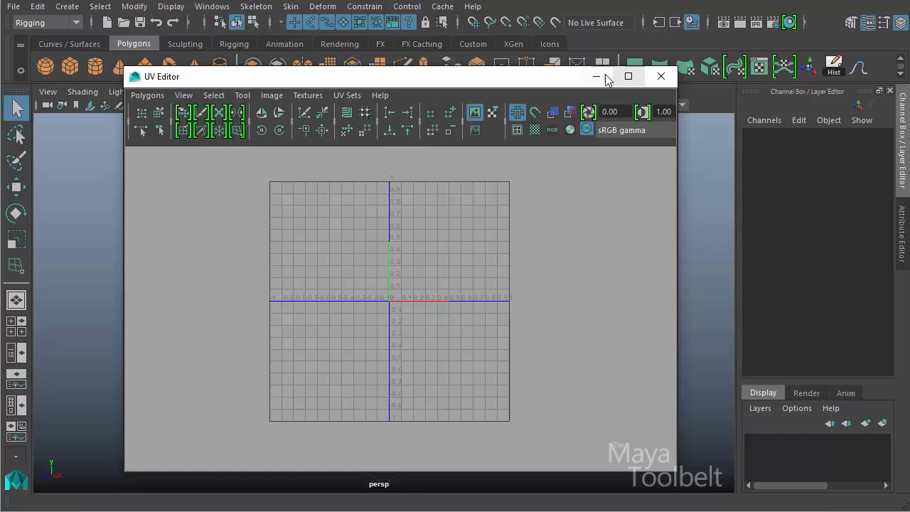
# Close the empty UV Editor and open the Sculpting Base Meshes library from the Sculpting shelf.
pyautogui.click(660, 76)
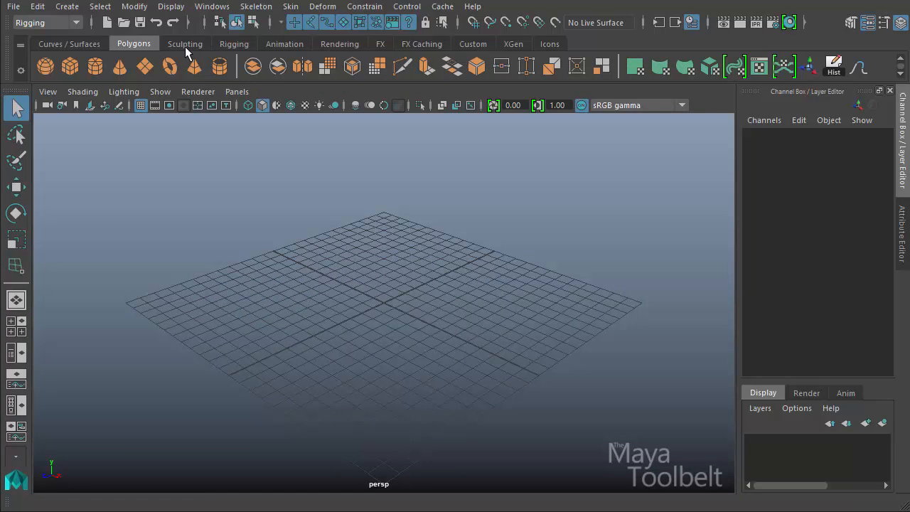
pyautogui.click(185, 43)
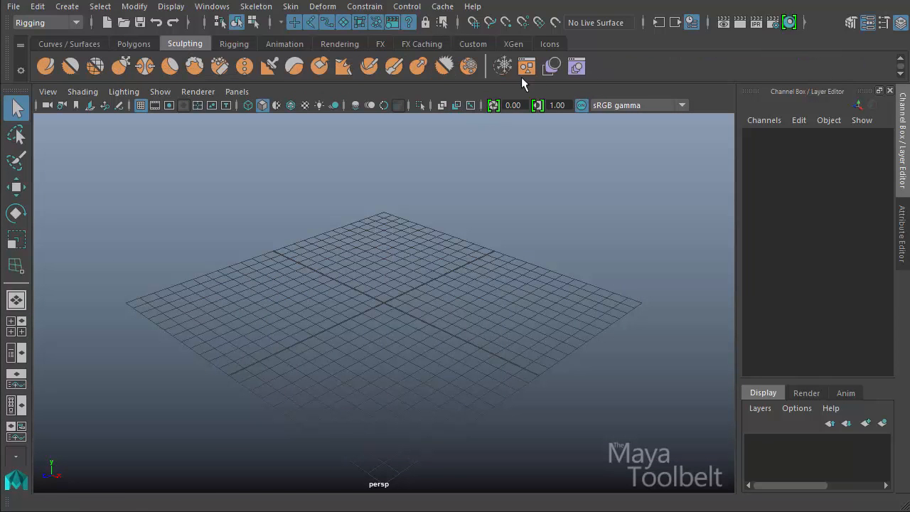
pyautogui.moveTo(526, 66)
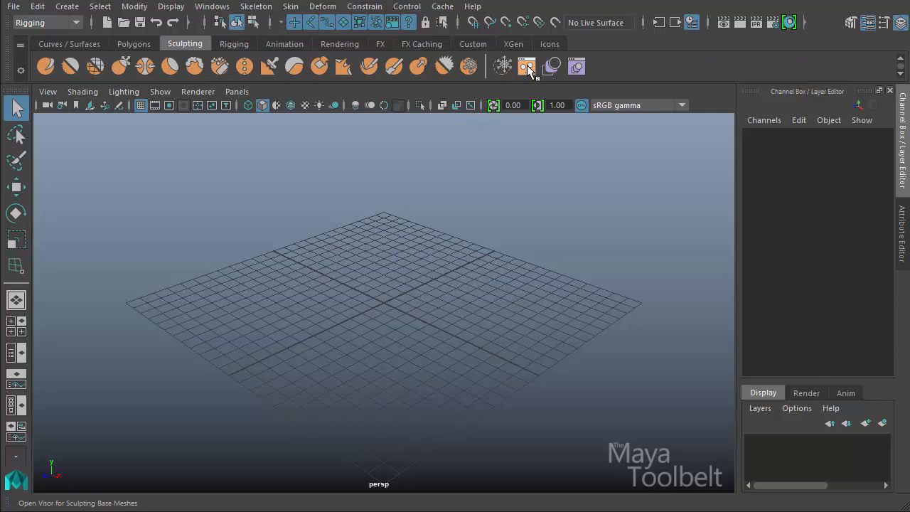
pyautogui.click(526, 66)
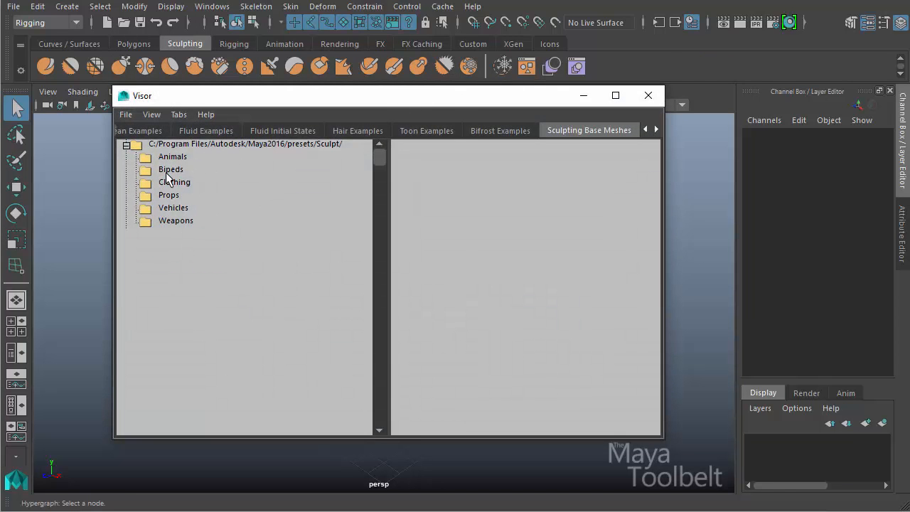
# Browse the base mesh categories and load Horse.ma from Animals into the scene.
pyautogui.click(169, 195)
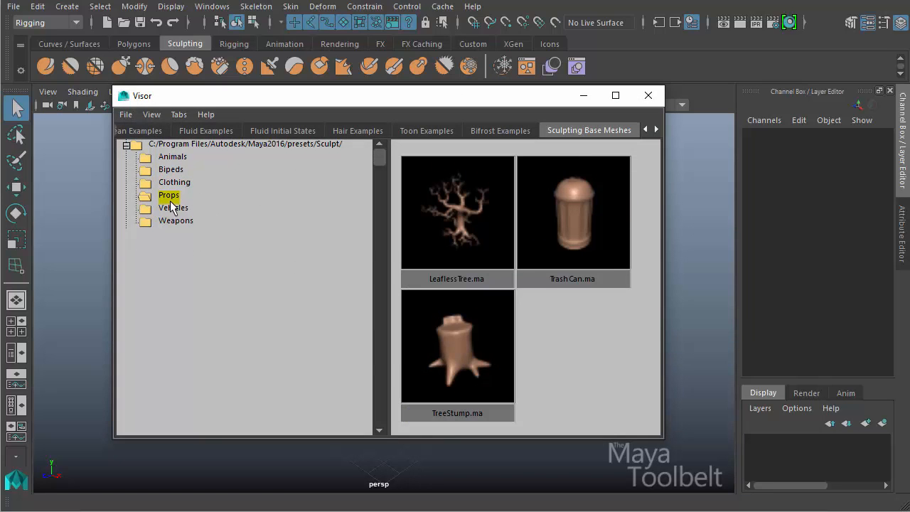
pyautogui.click(173, 207)
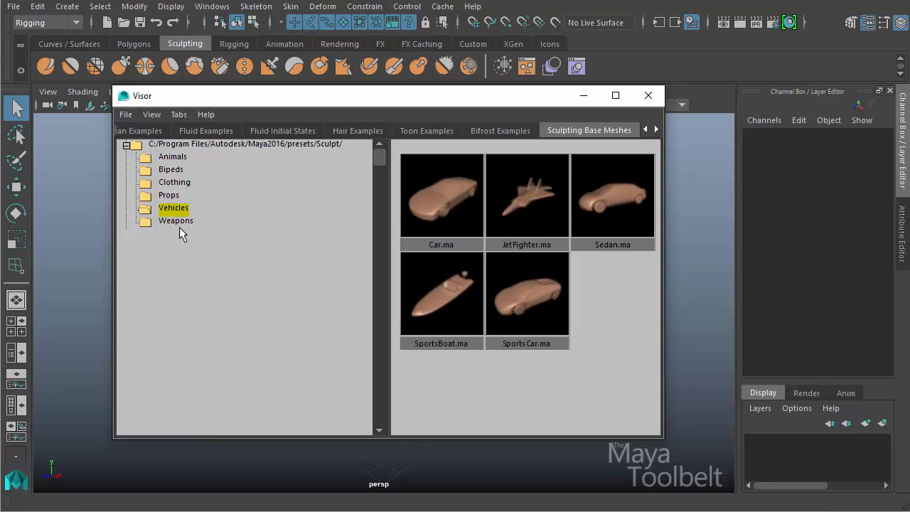
pyautogui.click(172, 156)
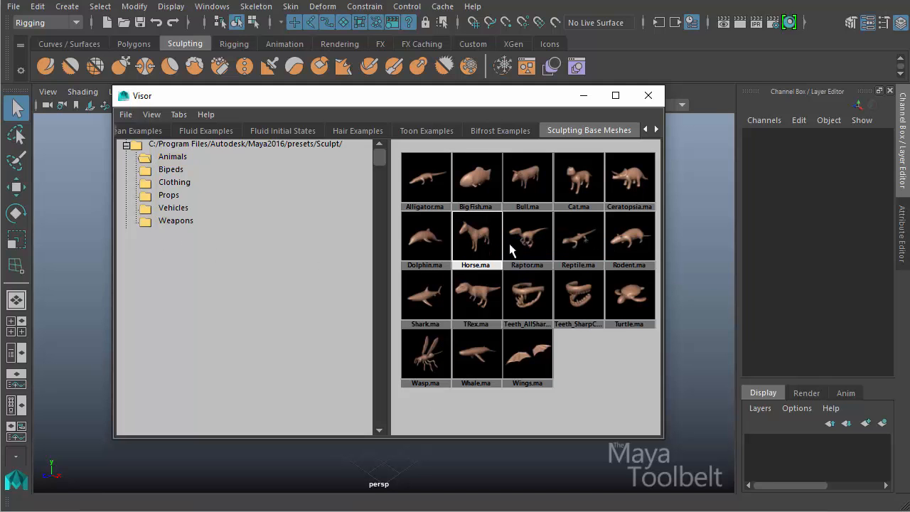
pyautogui.doubleClick(475, 236)
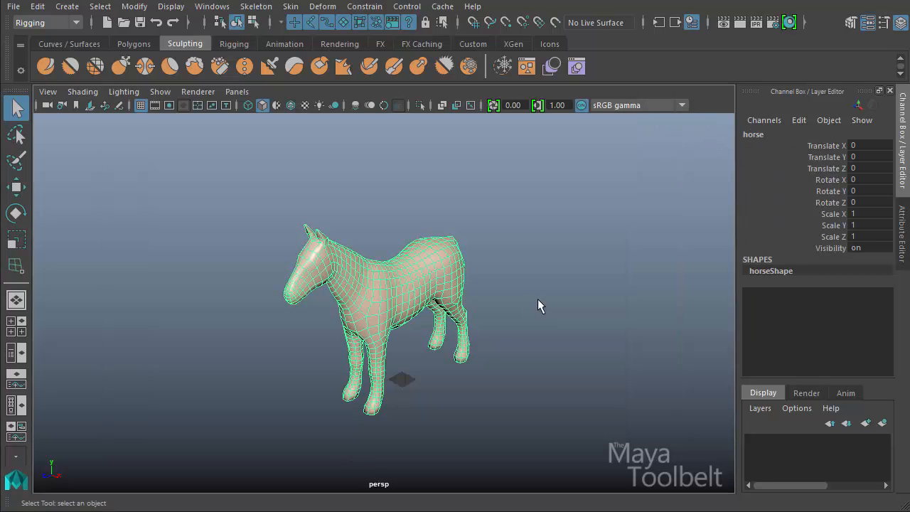
pyautogui.moveTo(539, 307); pyautogui.dragTo(593, 366)
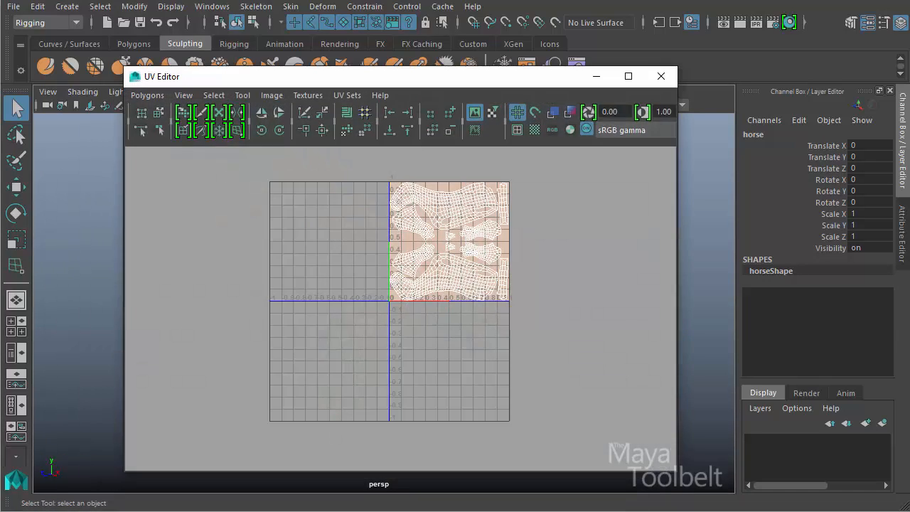
# Reopen the UV Editor and turn off Display Image to show only the UV wireframe.
pyautogui.click(518, 111)
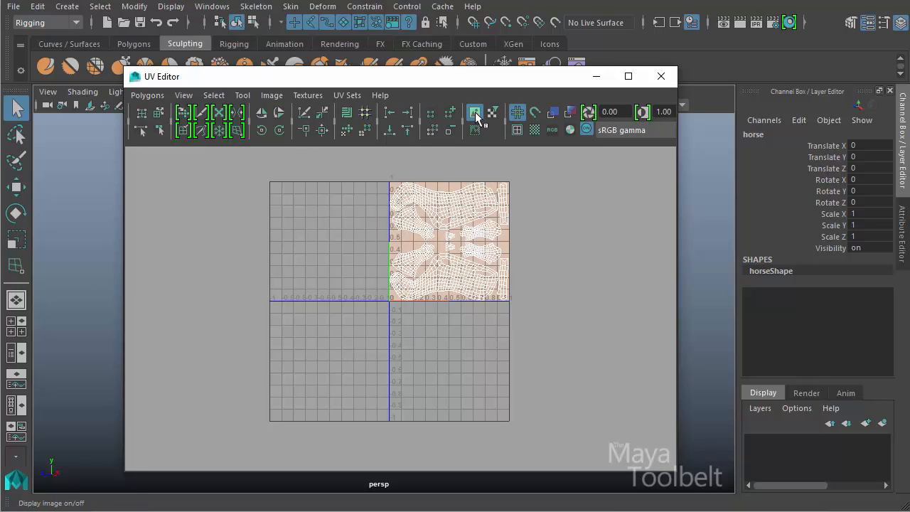
pyautogui.click(475, 112)
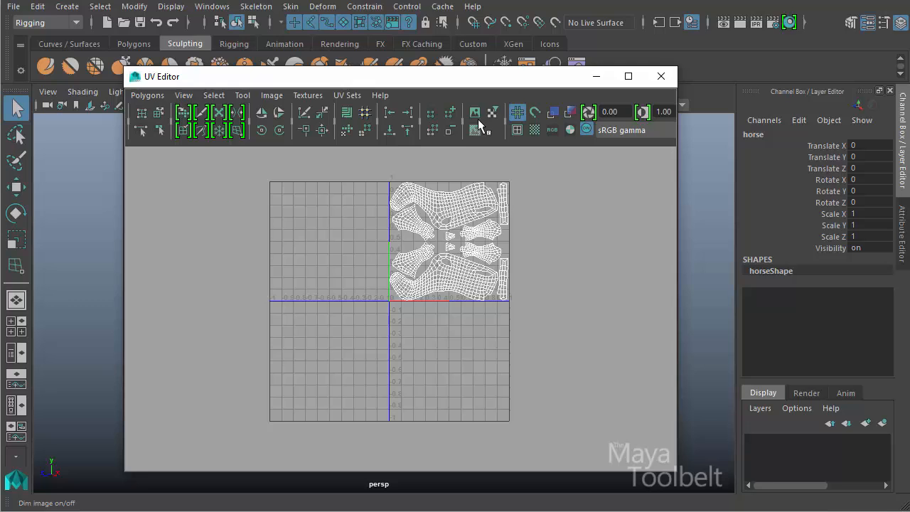
pyautogui.click(475, 112)
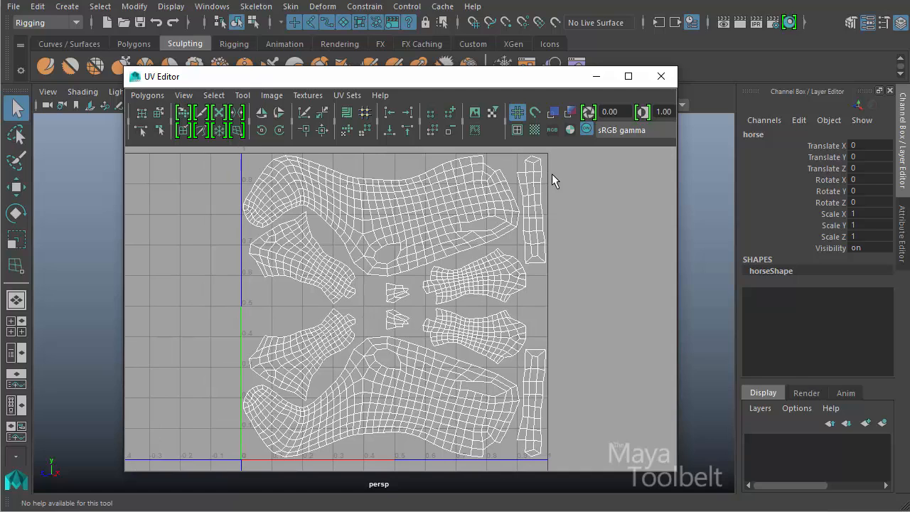
pyautogui.moveTo(532, 174)
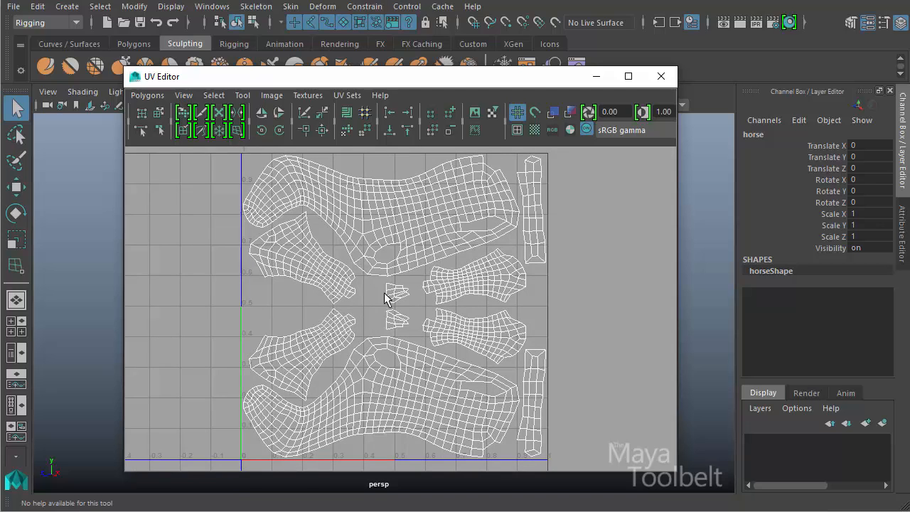
pyautogui.moveTo(334, 300)
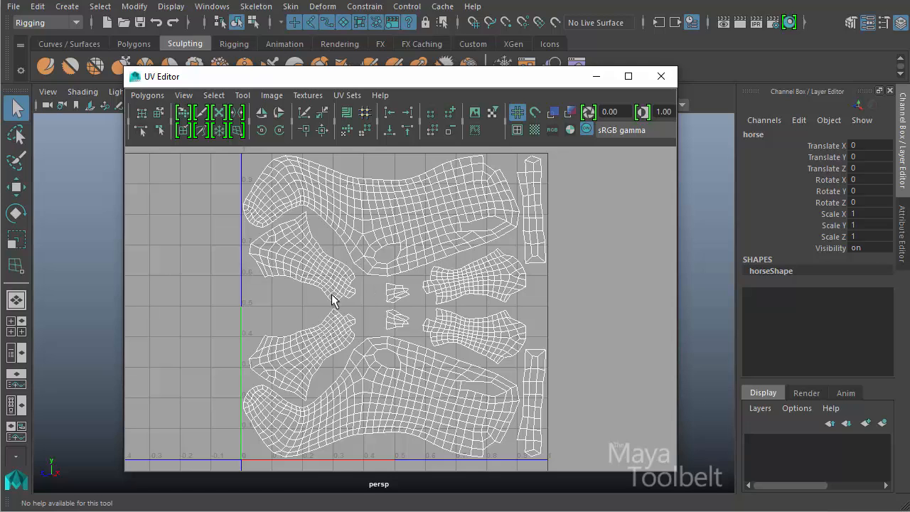
pyautogui.moveTo(348, 334)
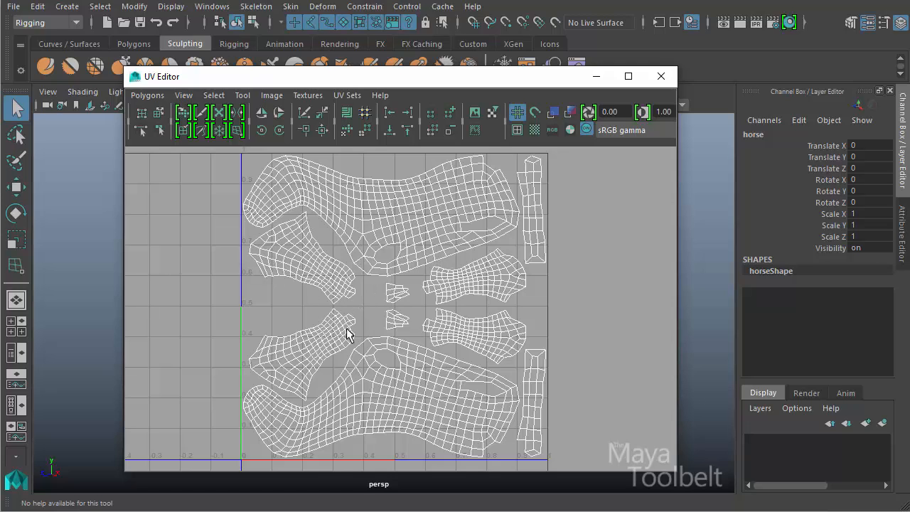
pyautogui.moveTo(242, 95)
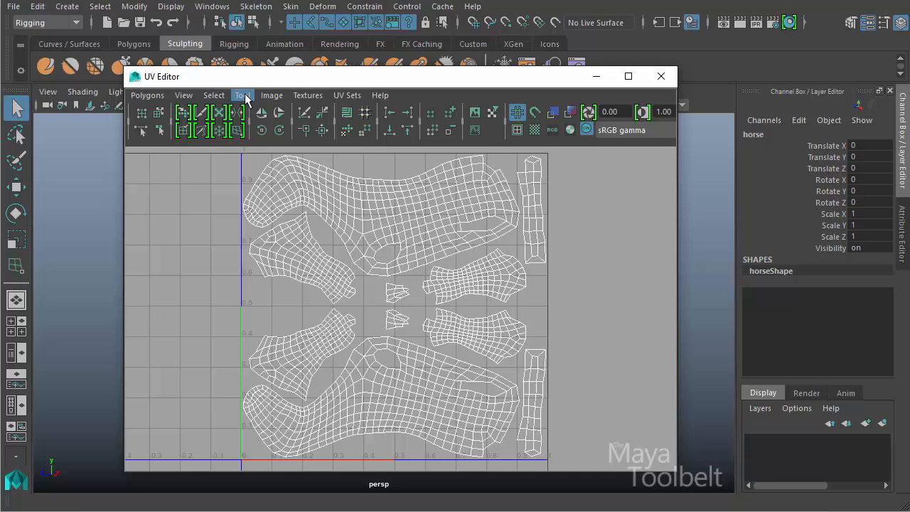
# Activate the Smear UV Tool with its settings at brush size 0.100 and strength 0.050.
pyautogui.click(242, 94)
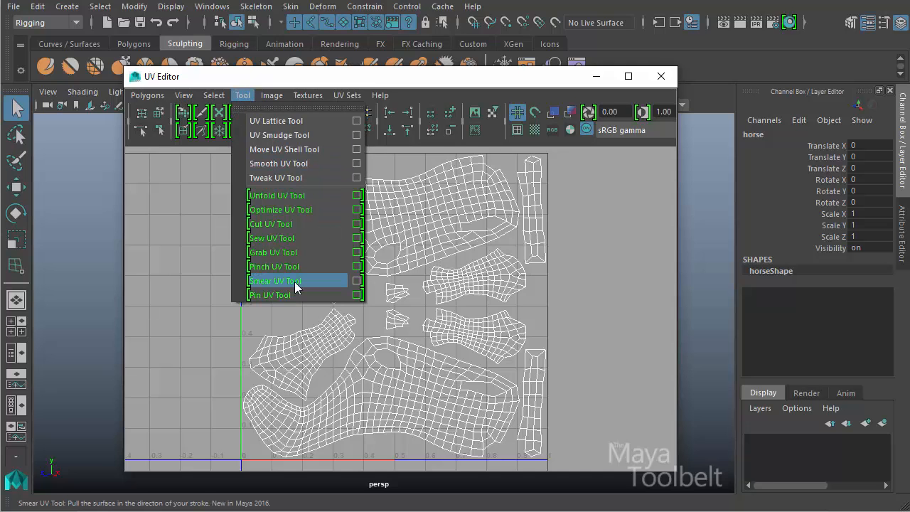
pyautogui.click(274, 281)
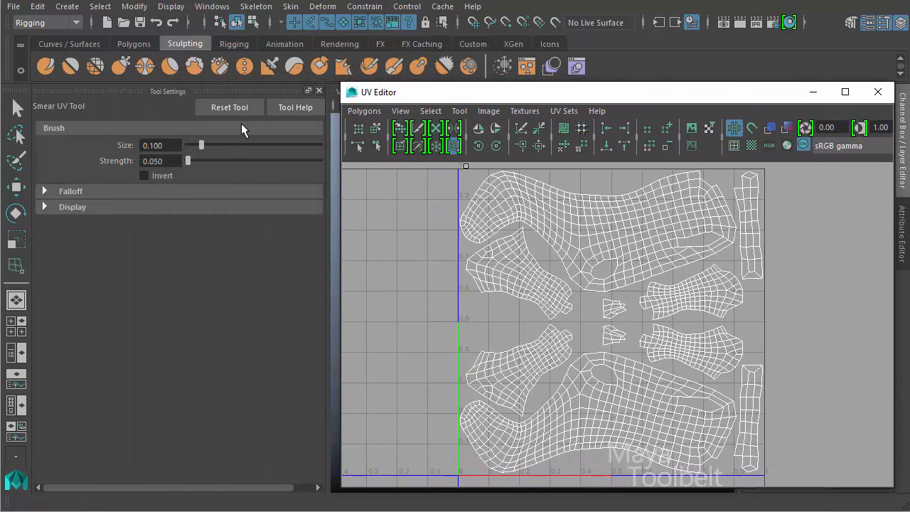
pyautogui.moveTo(533, 268)
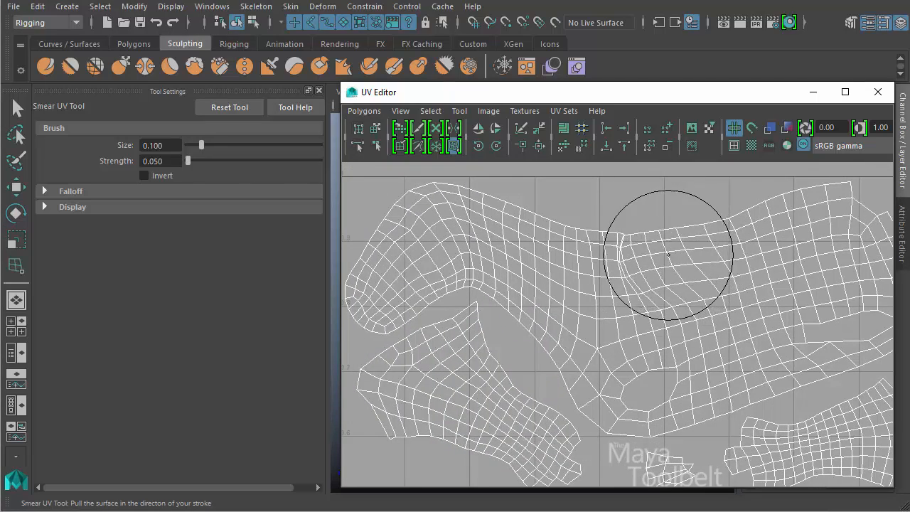
# Smear the large horse UV shell with strokes across its upper, central and right areas.
pyautogui.moveTo(668, 252); pyautogui.dragTo(477, 227)
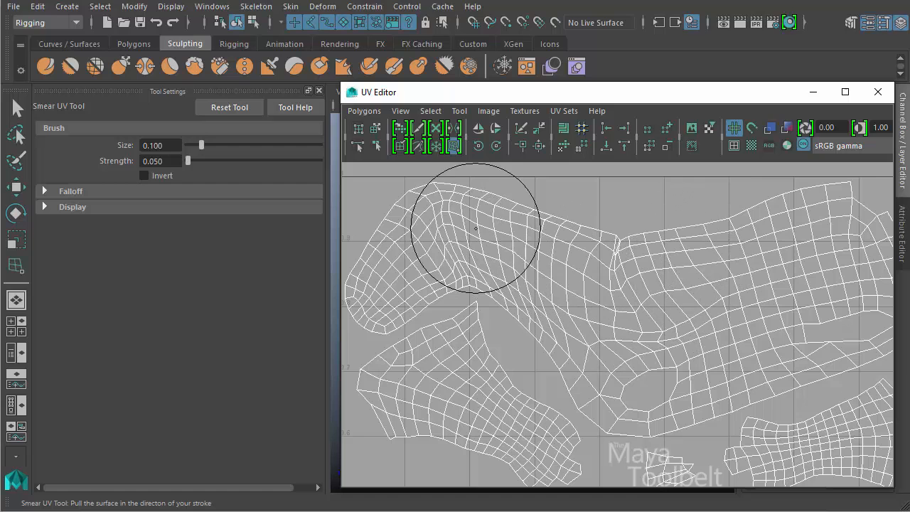
pyautogui.moveTo(476, 227); pyautogui.dragTo(582, 299)
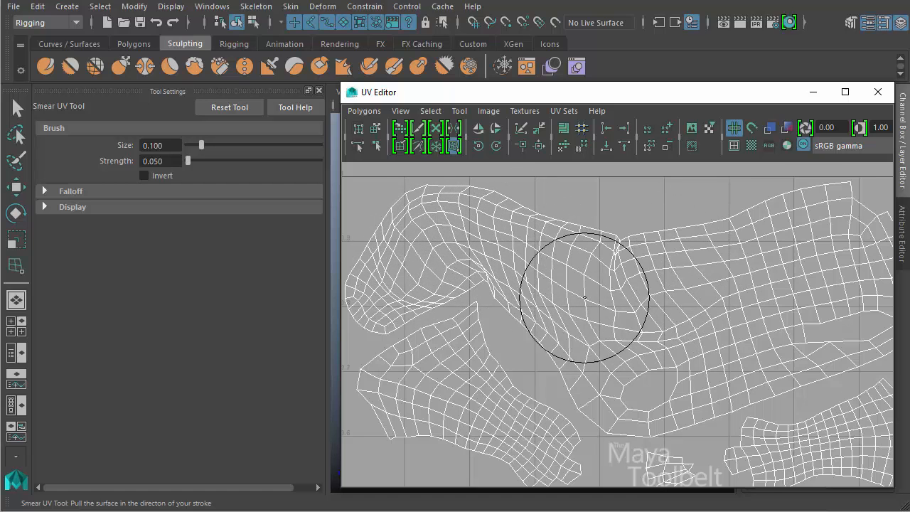
pyautogui.moveTo(583, 295); pyautogui.dragTo(745, 240)
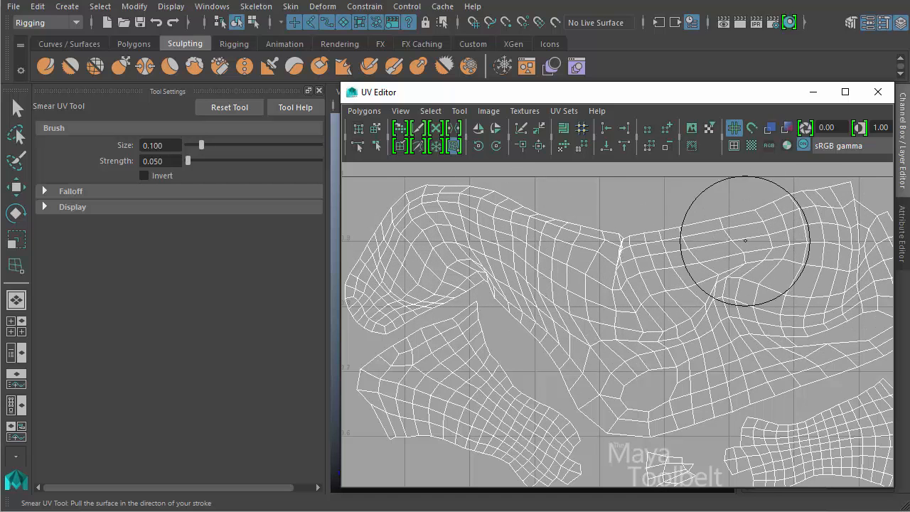
pyautogui.moveTo(745, 240); pyautogui.dragTo(708, 297)
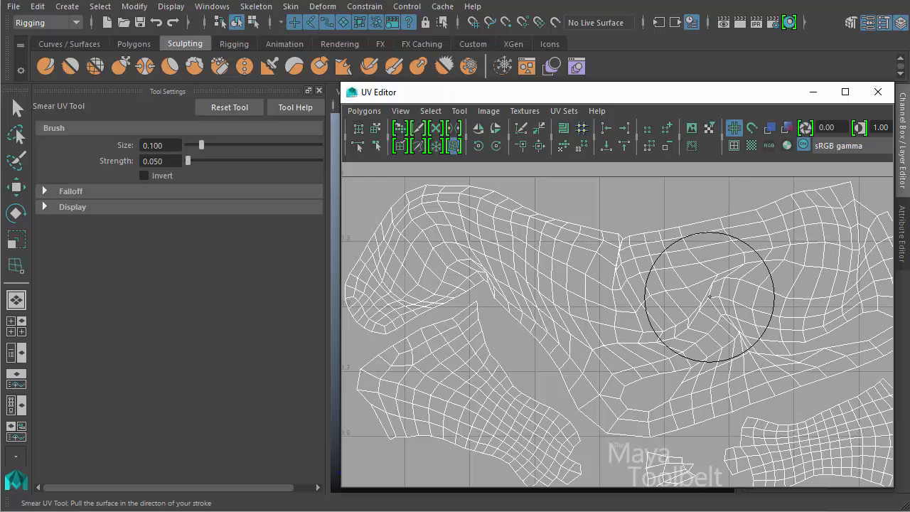
pyautogui.moveTo(707, 295); pyautogui.dragTo(654, 270)
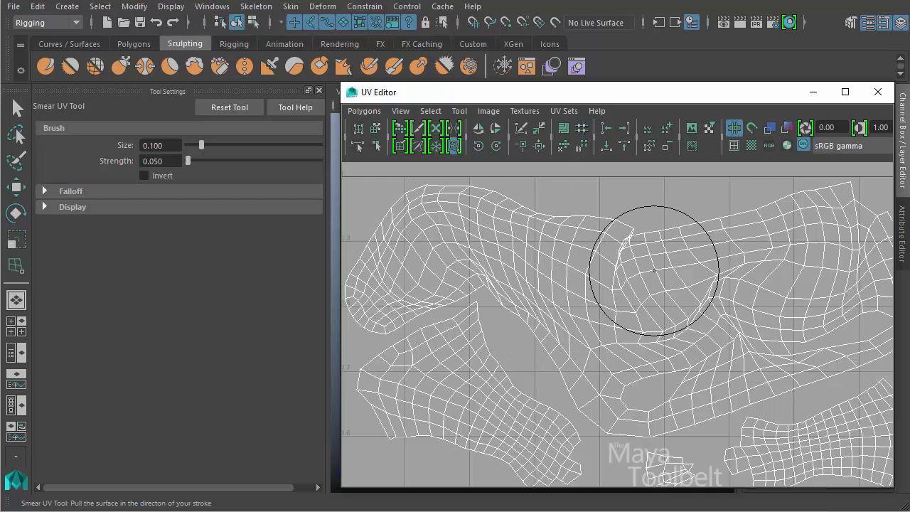
pyautogui.moveTo(654, 270); pyautogui.dragTo(743, 263)
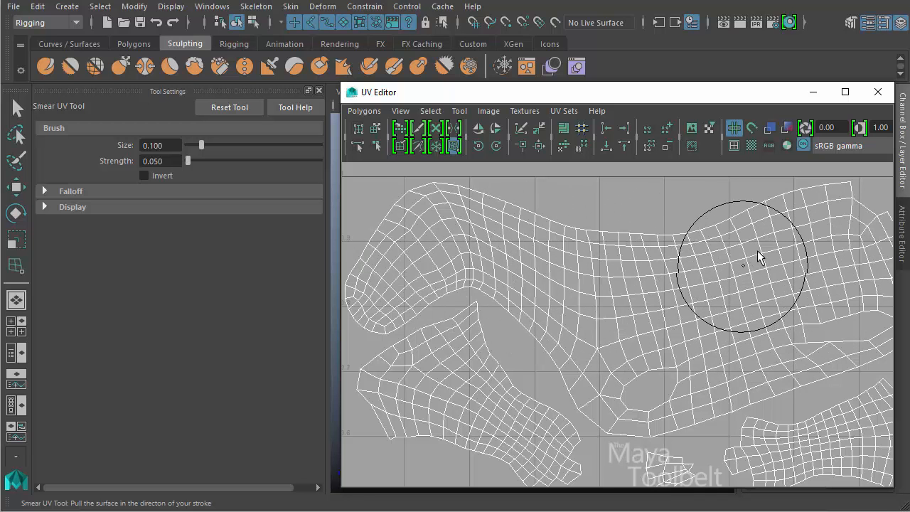
pyautogui.moveTo(743, 259); pyautogui.dragTo(718, 269)
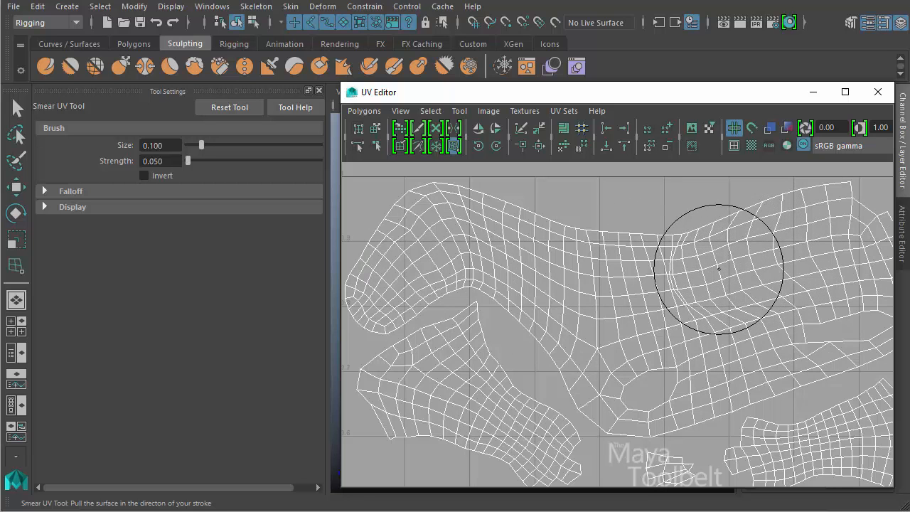
pyautogui.moveTo(717, 269); pyautogui.dragTo(599, 267)
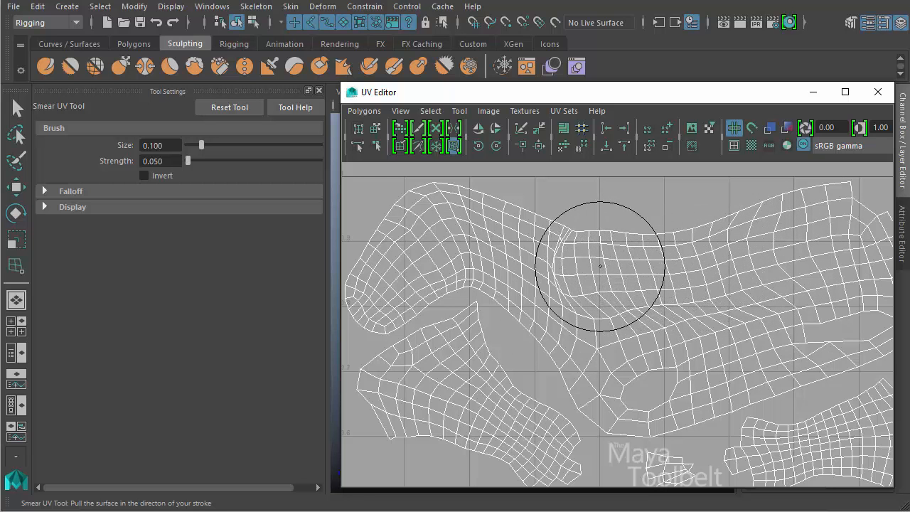
pyautogui.moveTo(599, 267); pyautogui.dragTo(499, 226)
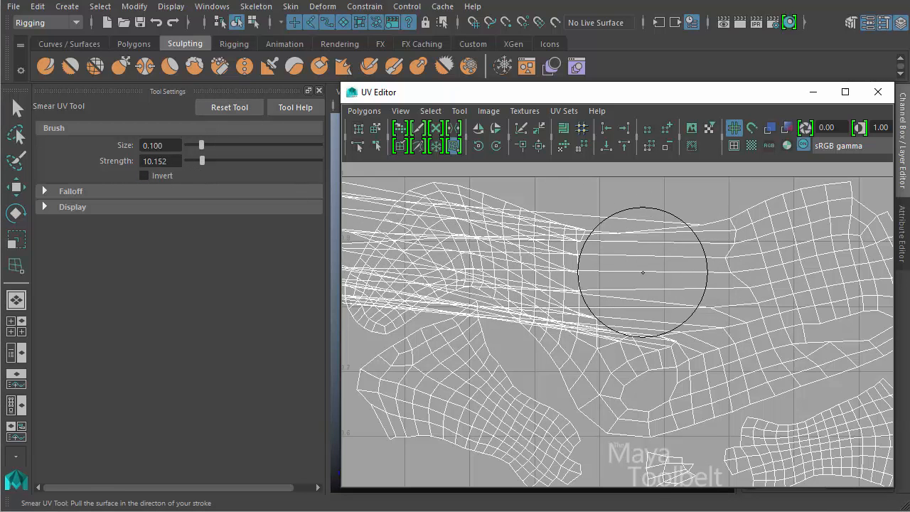
# Test smear strokes at higher strengths including 0.100, then undo them and restore Strength 0.050.
pyautogui.moveTo(643, 273); pyautogui.dragTo(664, 295)
pyautogui.write('0.05')
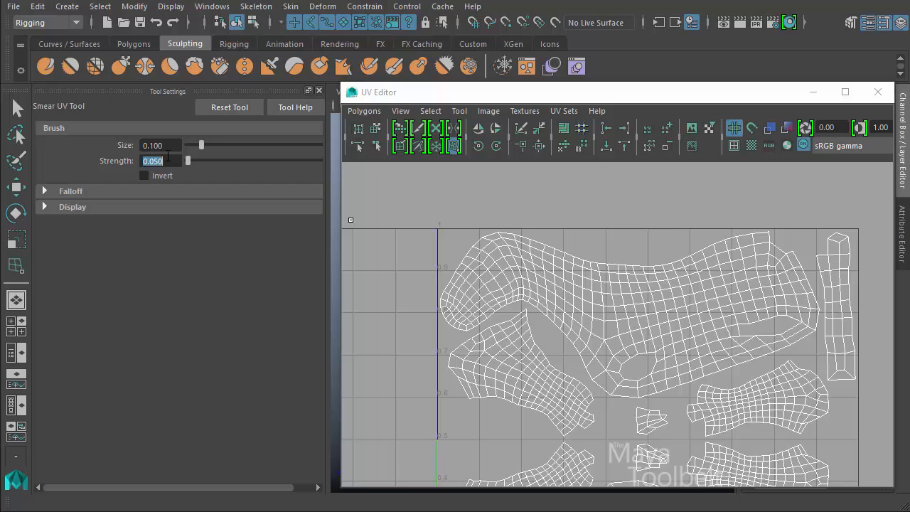
pyautogui.write('0.025')
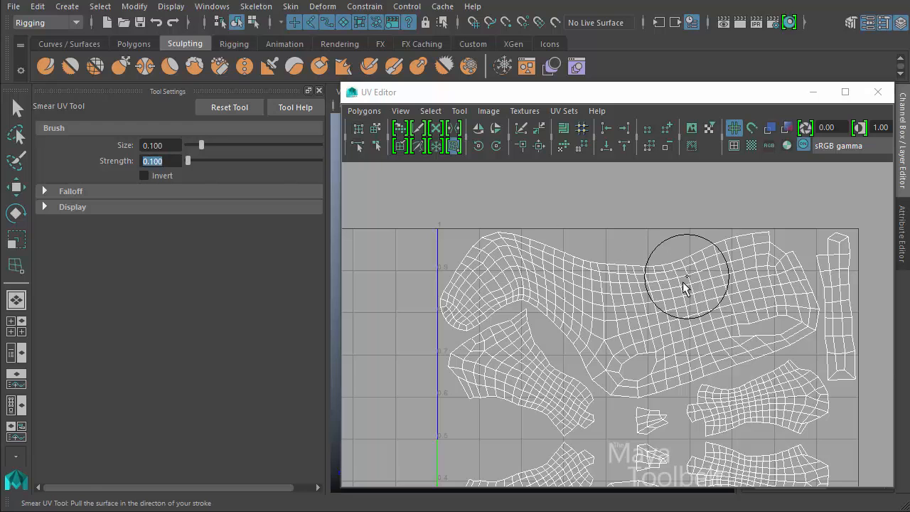
pyautogui.moveTo(686, 277); pyautogui.dragTo(682, 338)
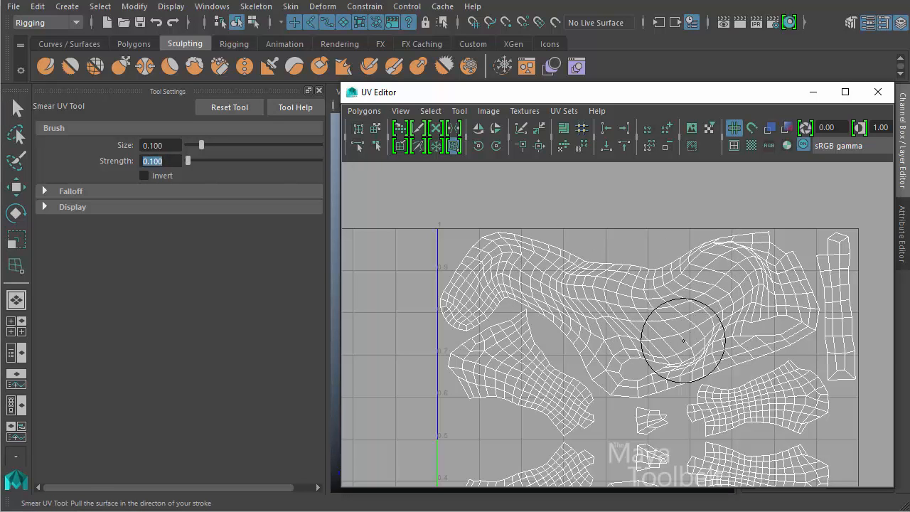
pyautogui.click(229, 107)
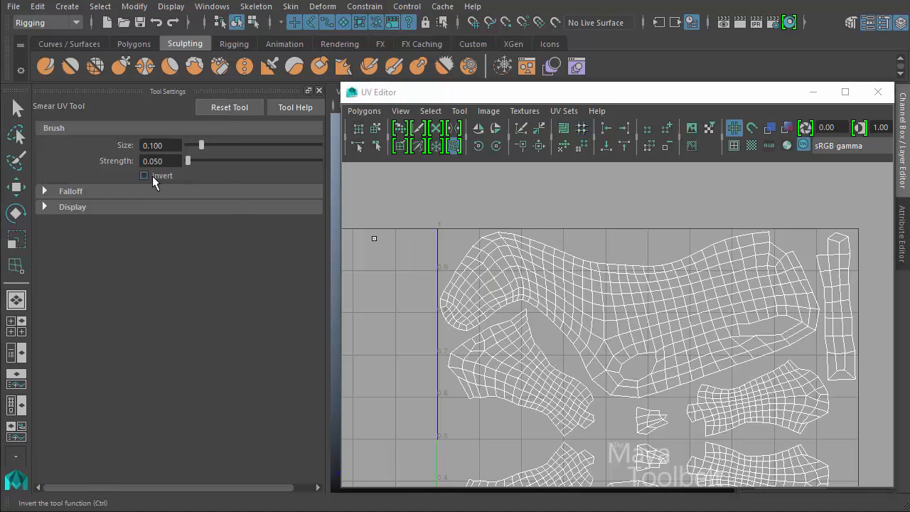
pyautogui.click(144, 176)
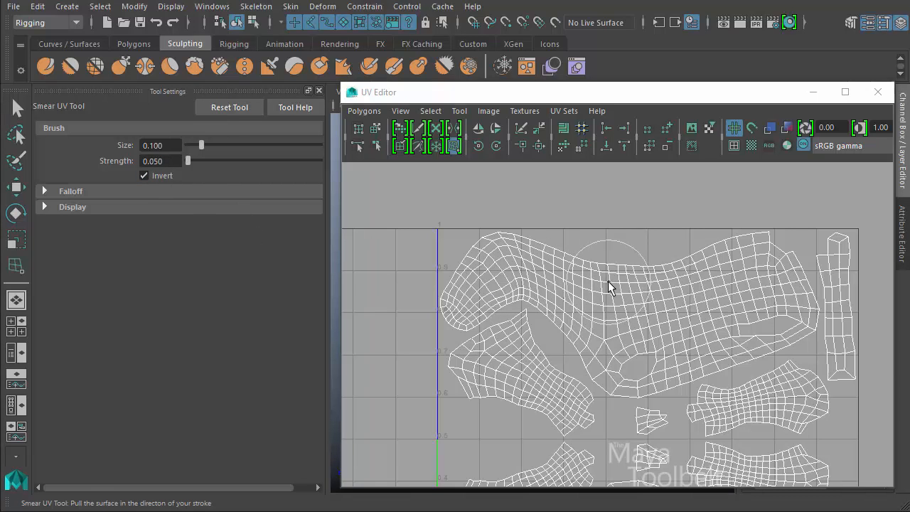
pyautogui.moveTo(612, 288); pyautogui.dragTo(622, 294)
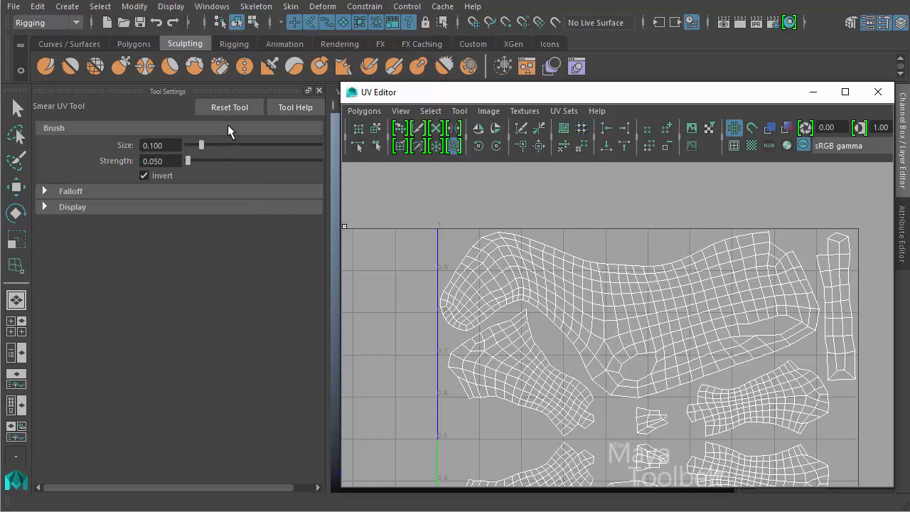
pyautogui.click(144, 176)
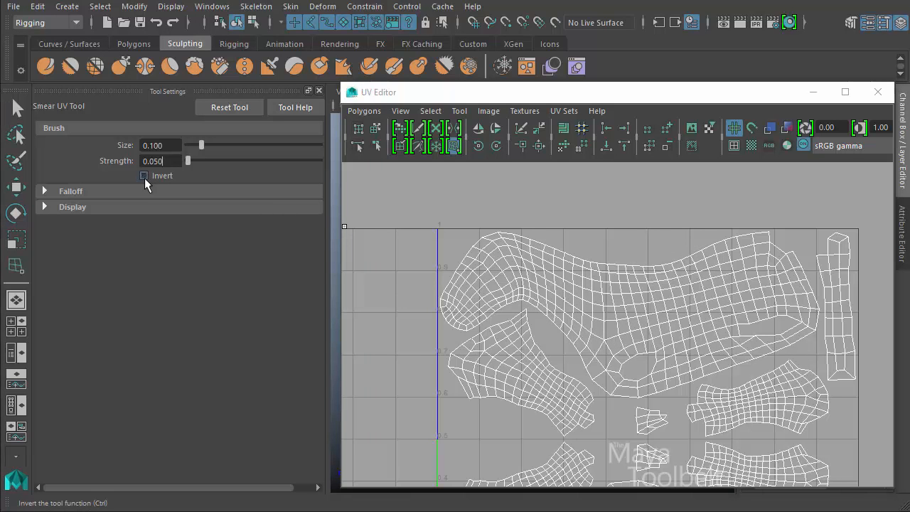
pyautogui.moveTo(682, 293)
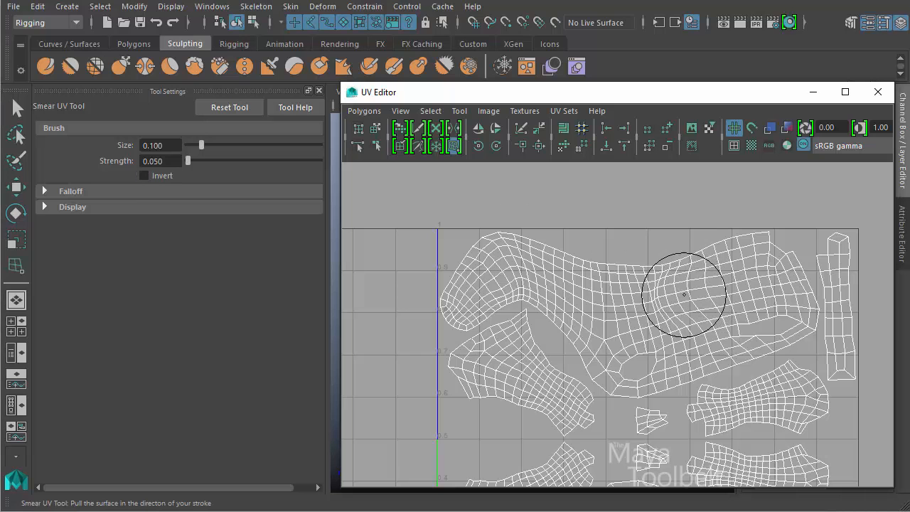
pyautogui.moveTo(682, 294); pyautogui.dragTo(597, 288)
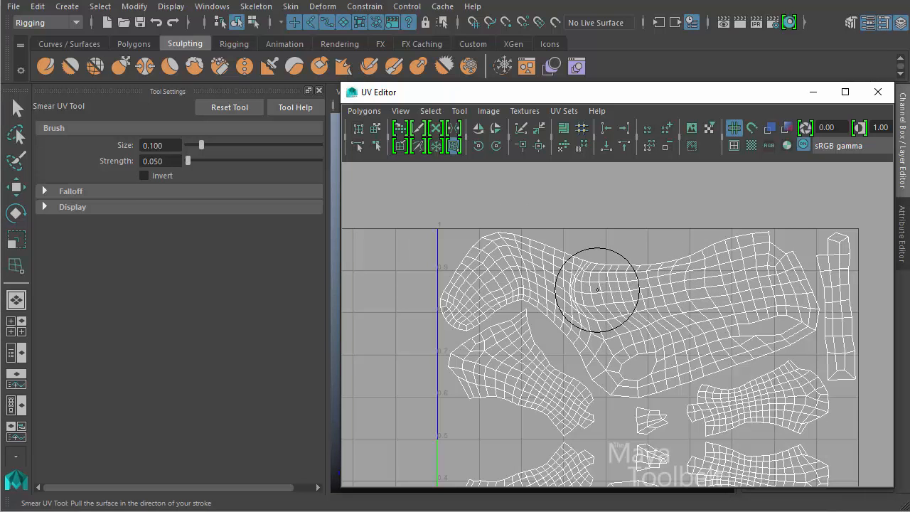
pyautogui.moveTo(597, 287); pyautogui.dragTo(511, 267)
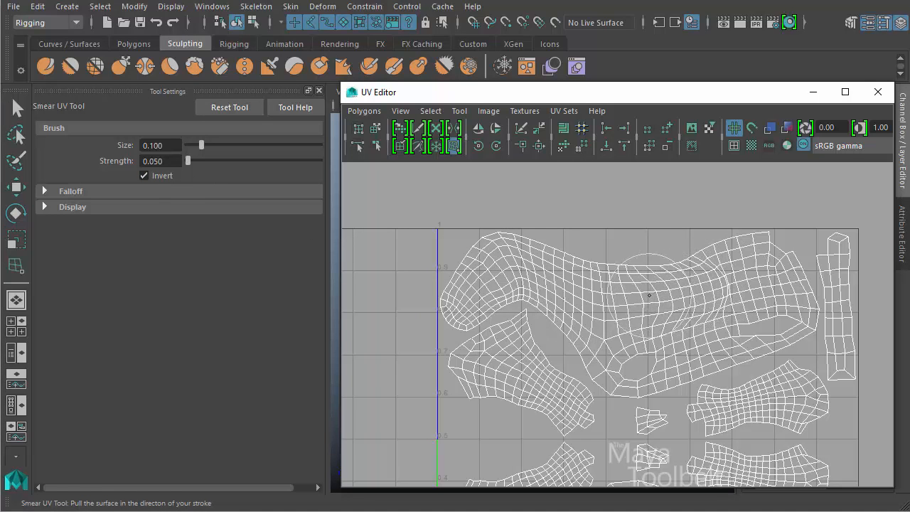
pyautogui.moveTo(640, 295); pyautogui.dragTo(540, 266)
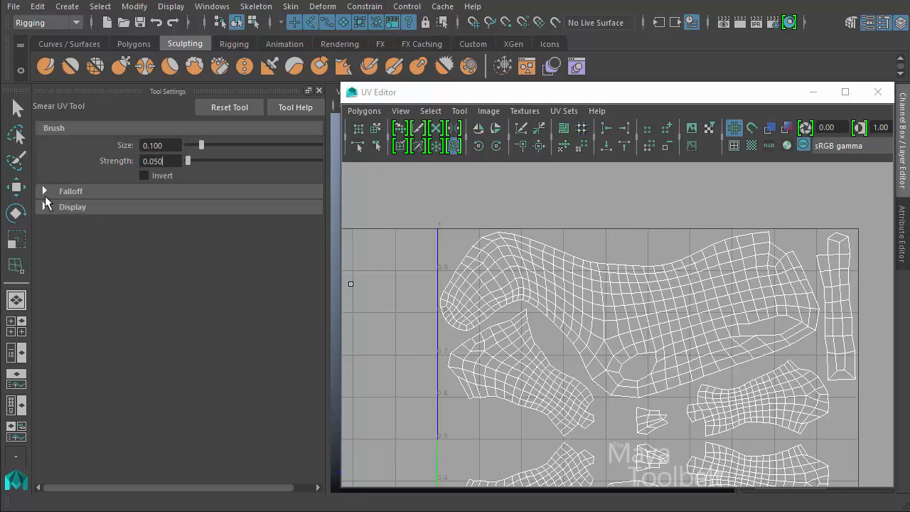
pyautogui.moveTo(46, 203)
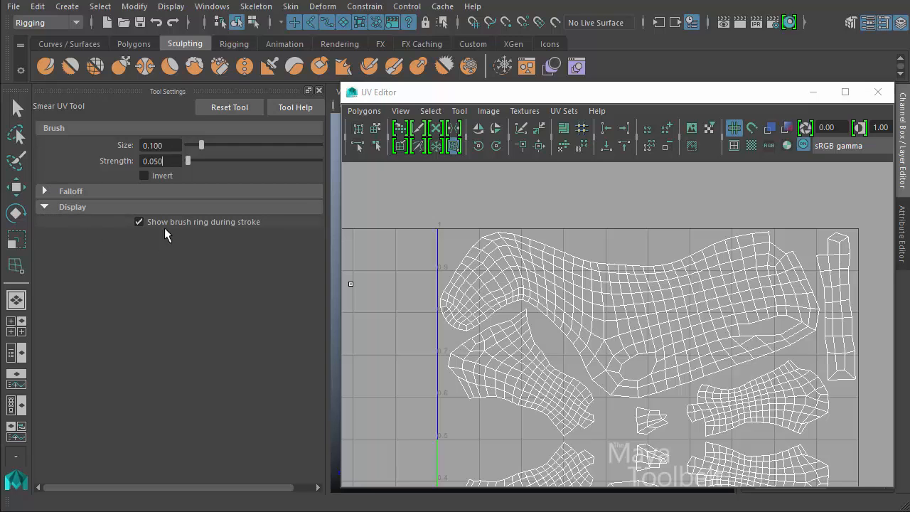
pyautogui.moveTo(160, 229)
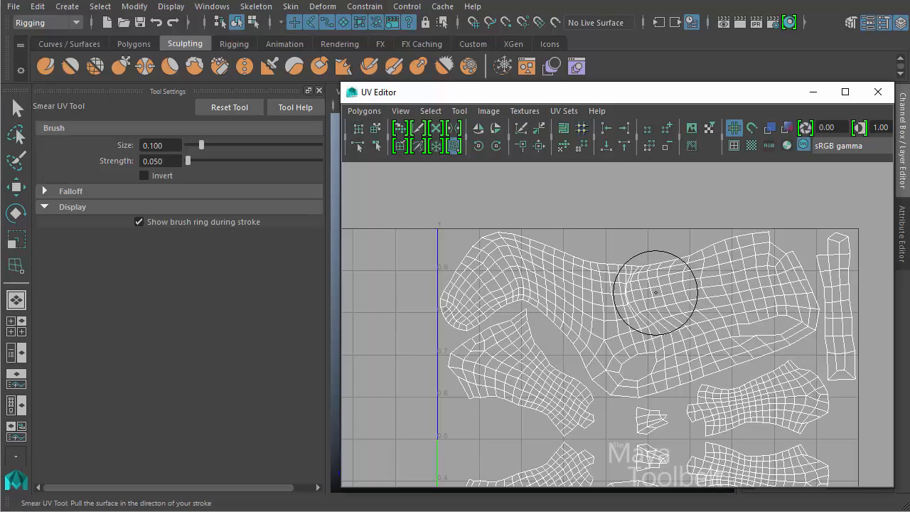
# Compare smear strokes with Show brush ring during stroke on and off, re-enable it, and expand Falloff.
pyautogui.moveTo(654, 292); pyautogui.dragTo(622, 292)
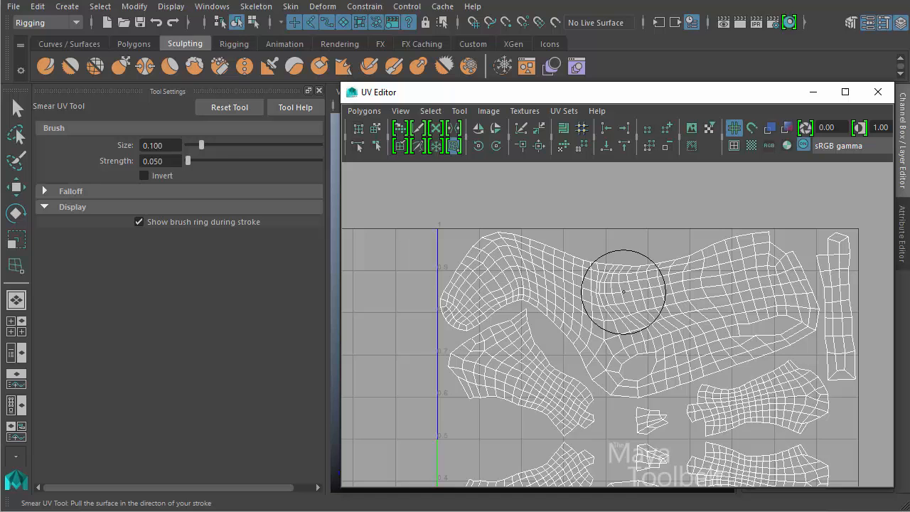
pyautogui.moveTo(622, 291); pyautogui.dragTo(530, 263)
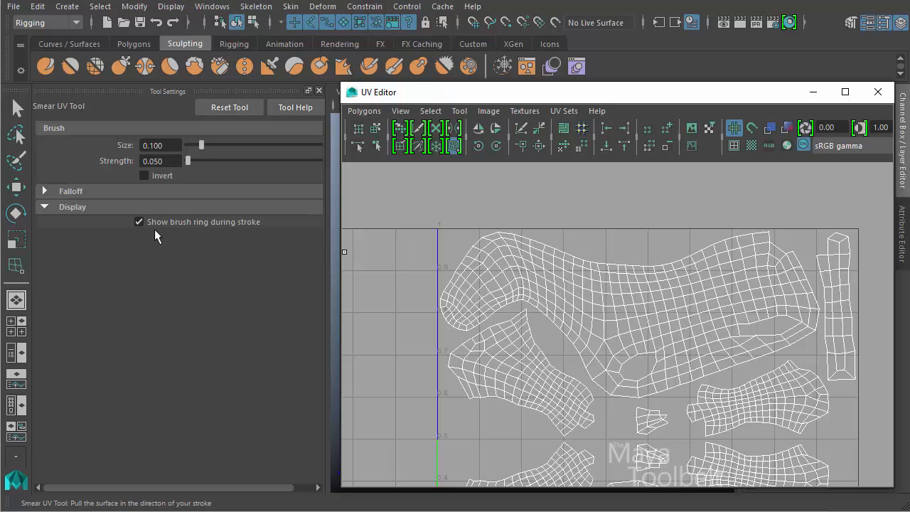
pyautogui.click(139, 222)
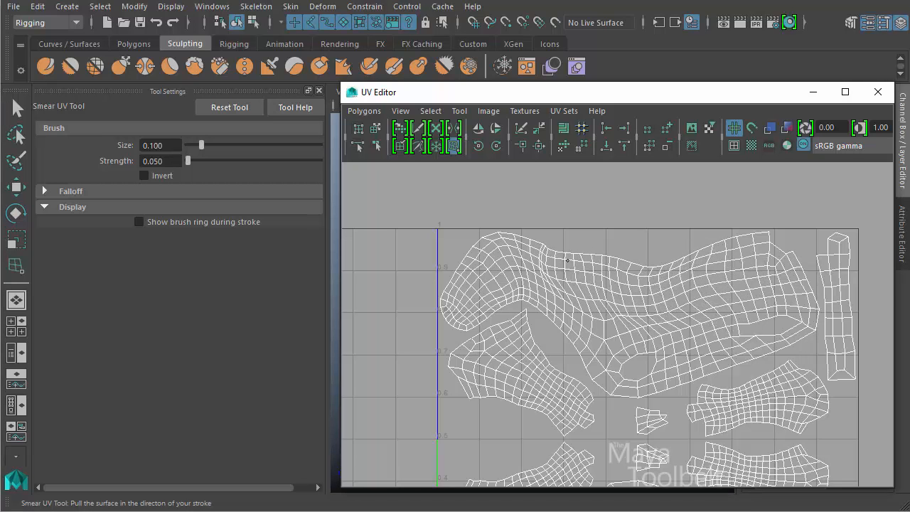
pyautogui.moveTo(568, 263); pyautogui.dragTo(654, 298)
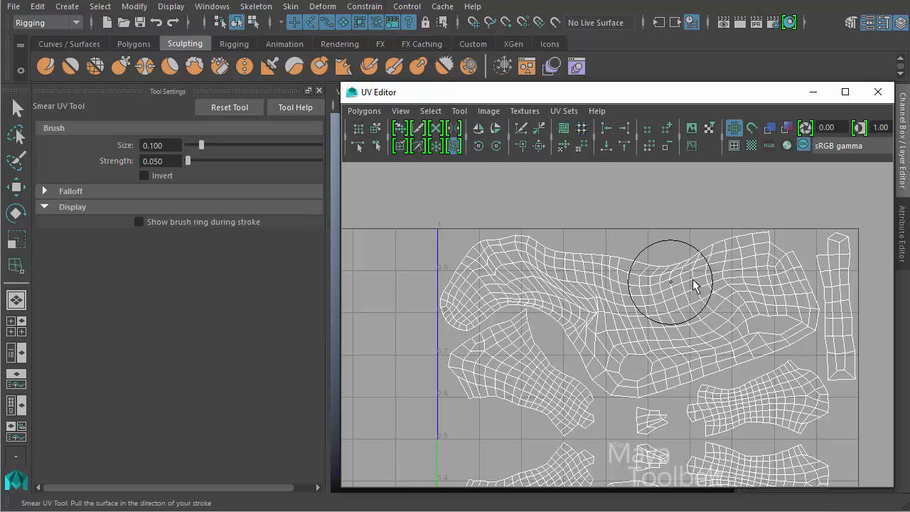
pyautogui.moveTo(672, 281); pyautogui.dragTo(689, 316)
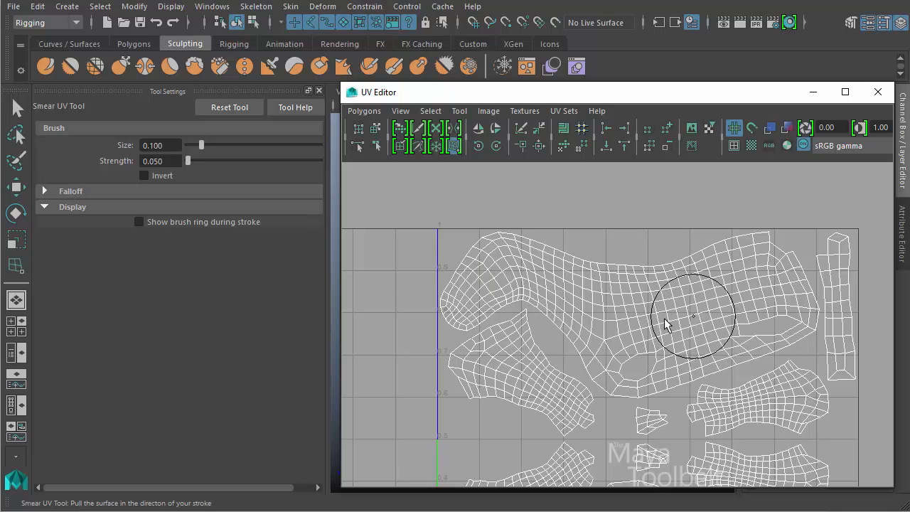
pyautogui.click(139, 221)
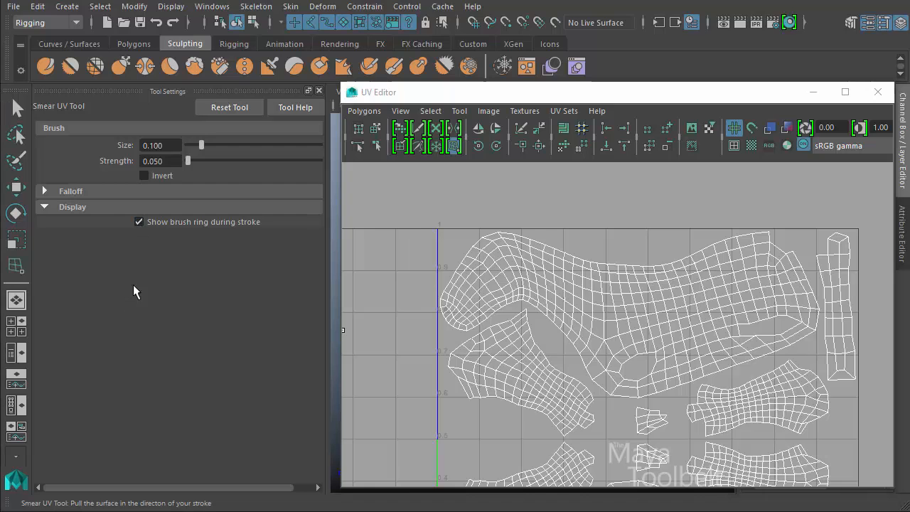
pyautogui.click(70, 190)
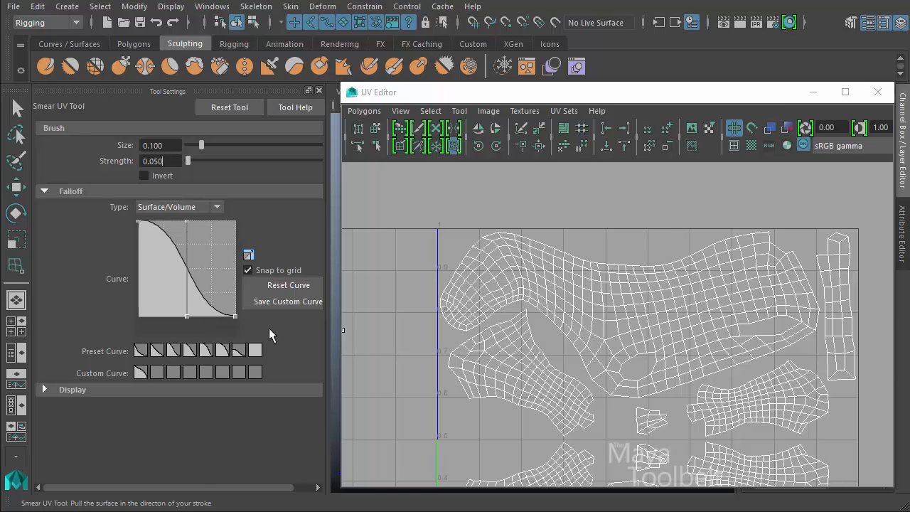
pyautogui.moveTo(186, 446)
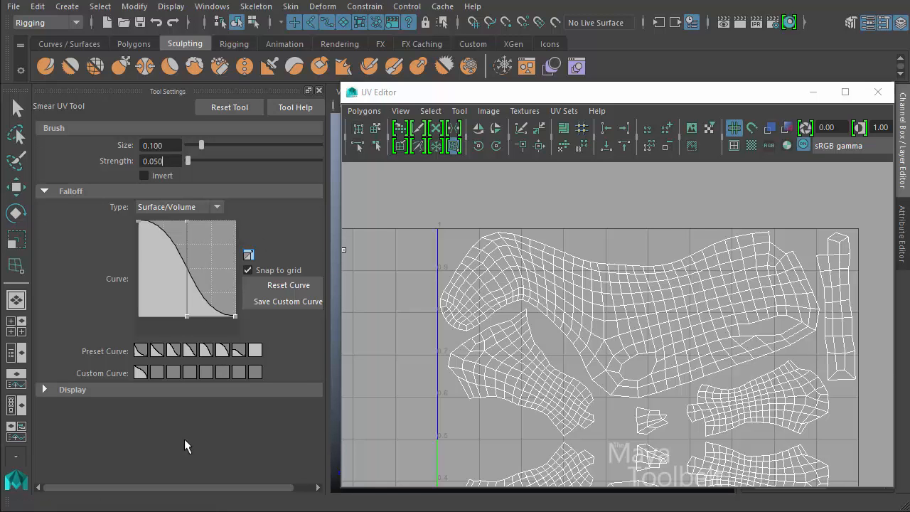
pyautogui.moveTo(288, 377)
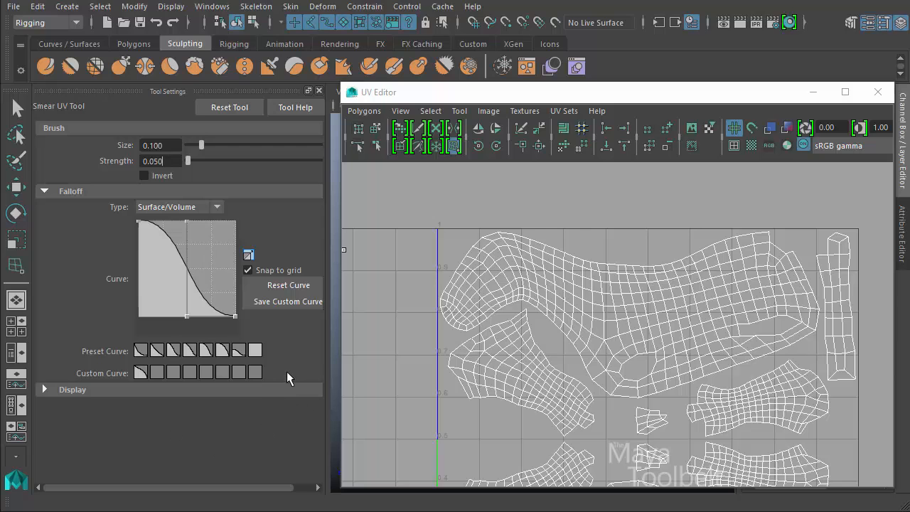
pyautogui.moveTo(643, 251)
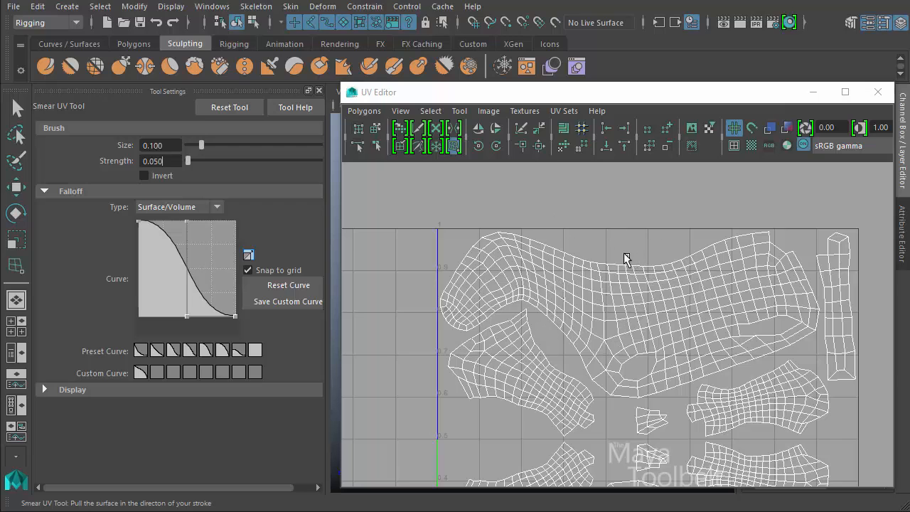
pyautogui.moveTo(632, 250)
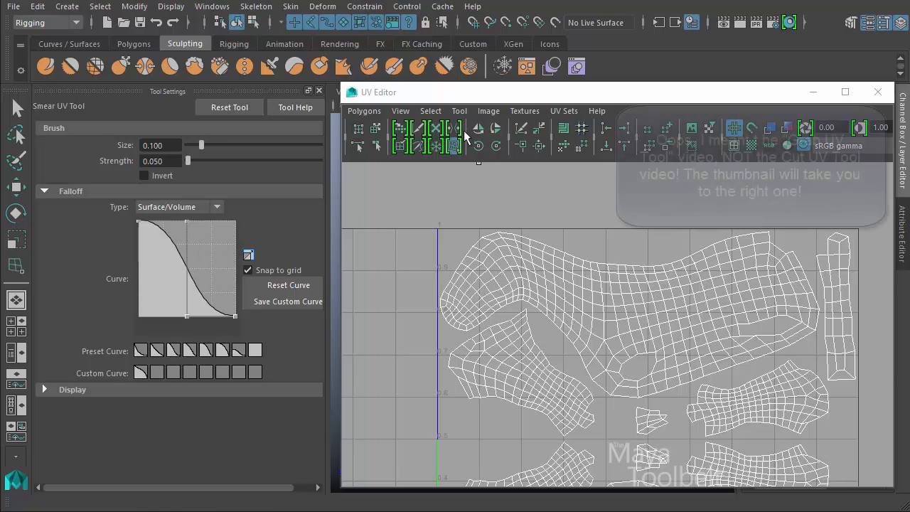
pyautogui.click(460, 110)
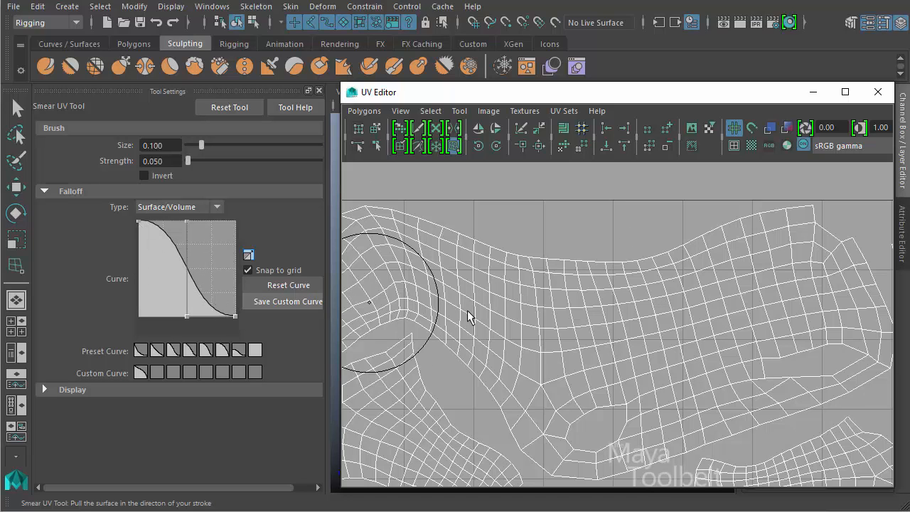
pyautogui.moveTo(639, 323)
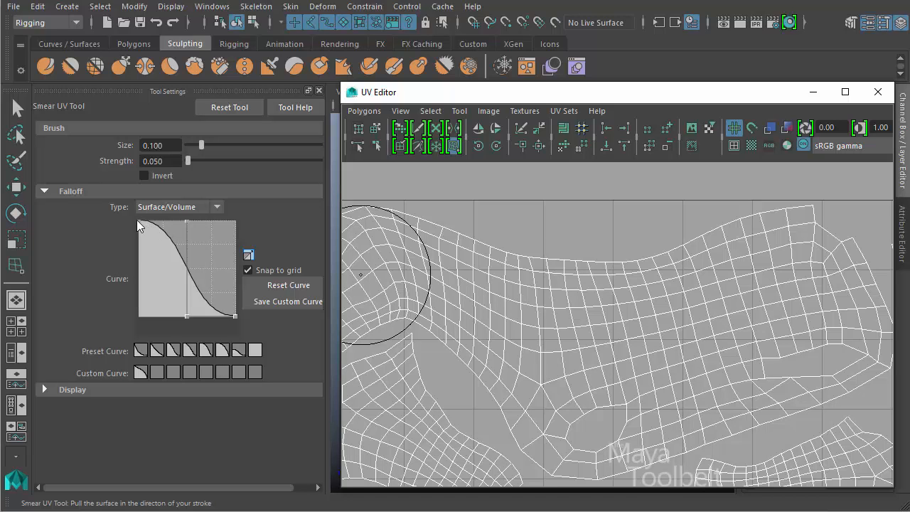
pyautogui.moveTo(158, 234)
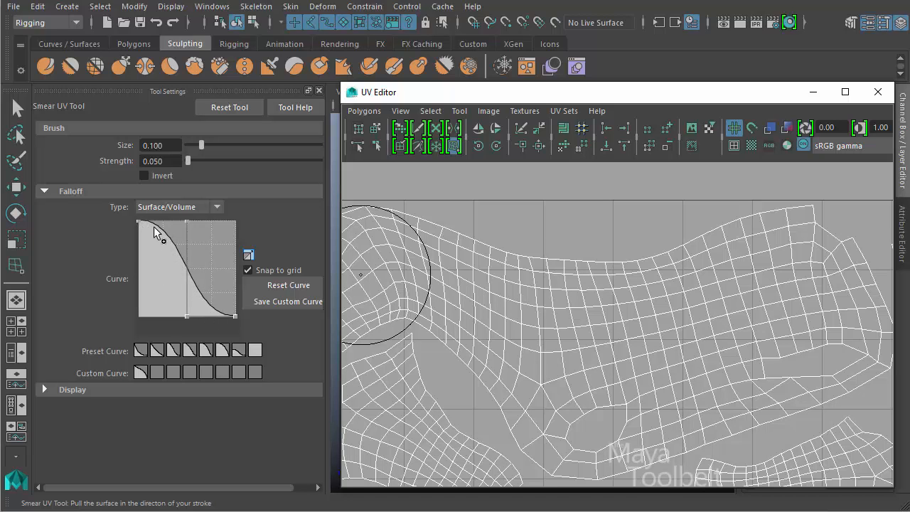
pyautogui.moveTo(140, 228)
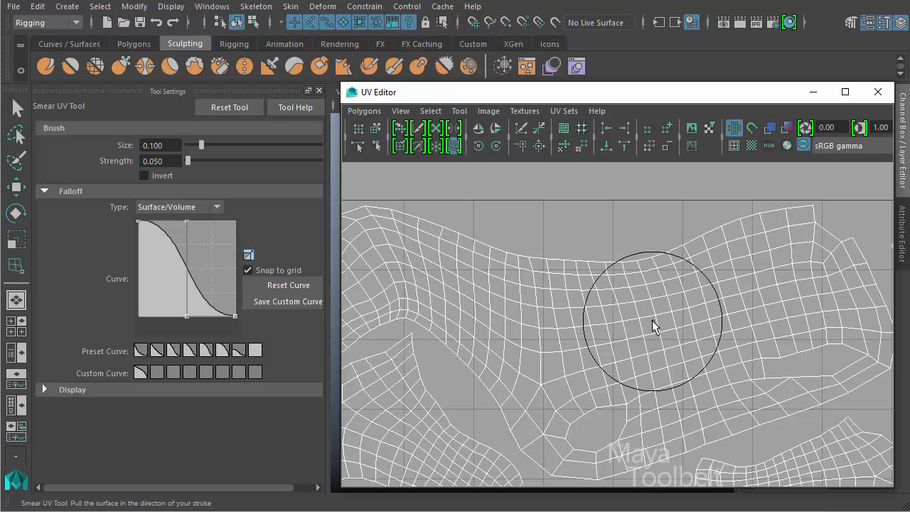
pyautogui.moveTo(654, 324); pyautogui.dragTo(504, 316)
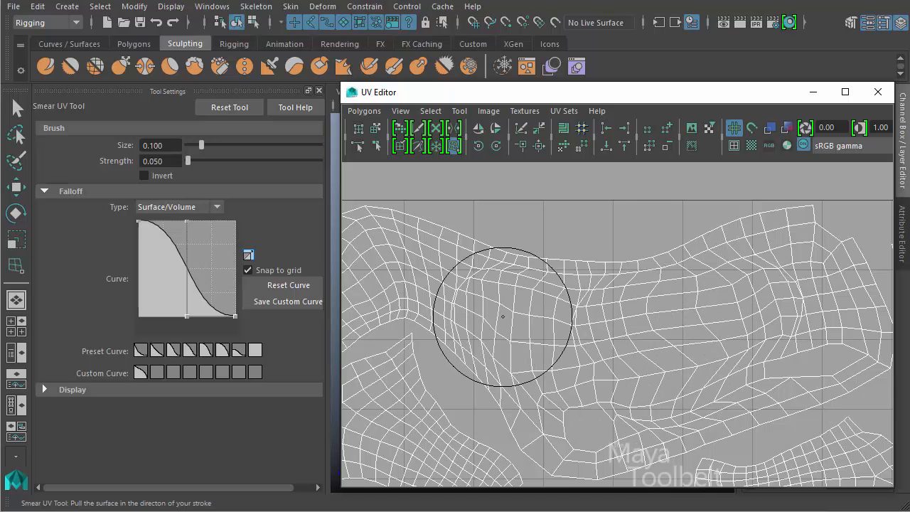
pyautogui.moveTo(503, 315); pyautogui.dragTo(491, 310)
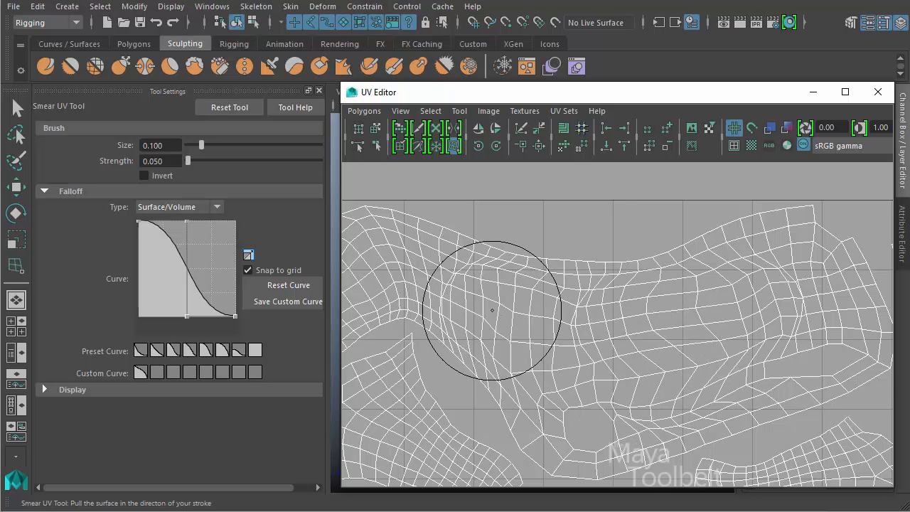
pyautogui.moveTo(491, 311); pyautogui.dragTo(459, 284)
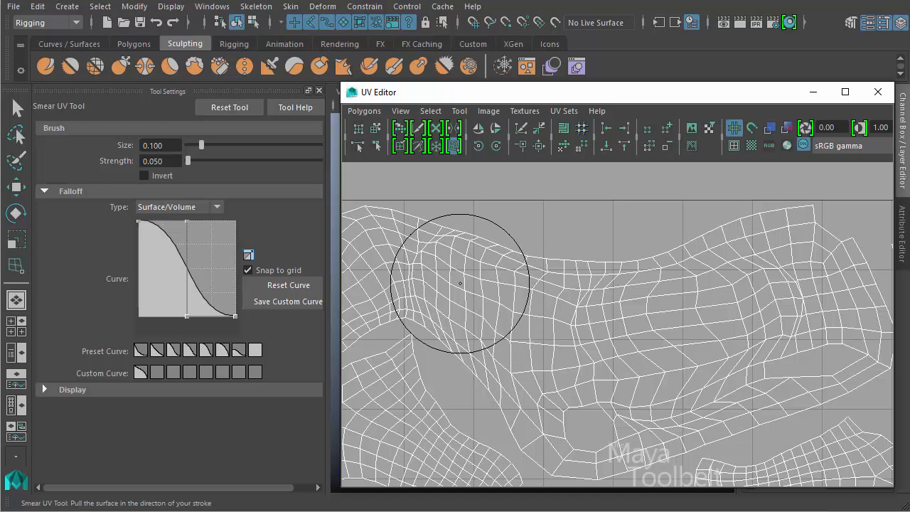
pyautogui.moveTo(460, 283); pyautogui.dragTo(760, 313)
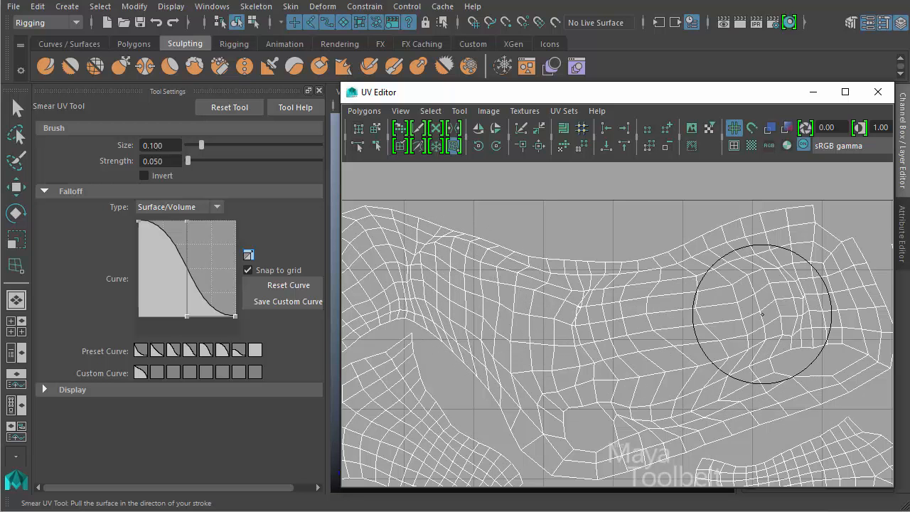
pyautogui.moveTo(760, 312); pyautogui.dragTo(489, 275)
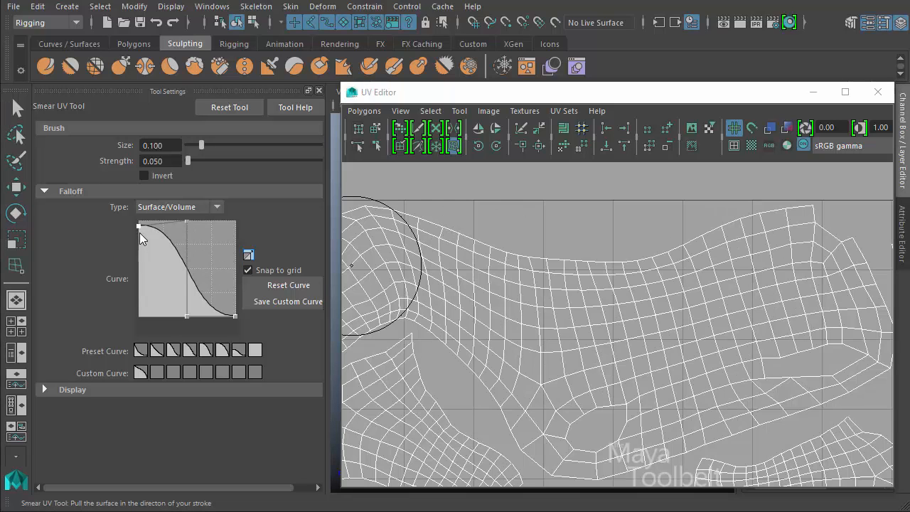
pyautogui.moveTo(140, 226); pyautogui.dragTo(235, 315)
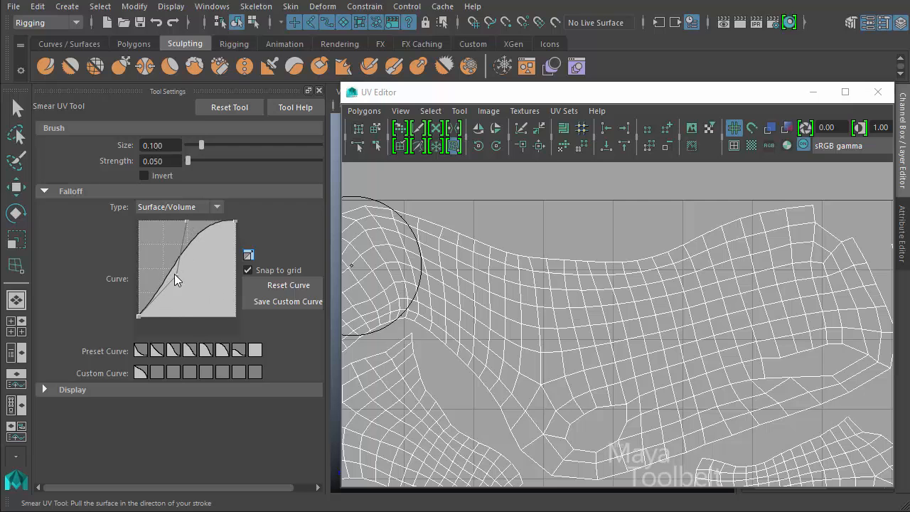
pyautogui.moveTo(178, 277); pyautogui.dragTo(142, 317)
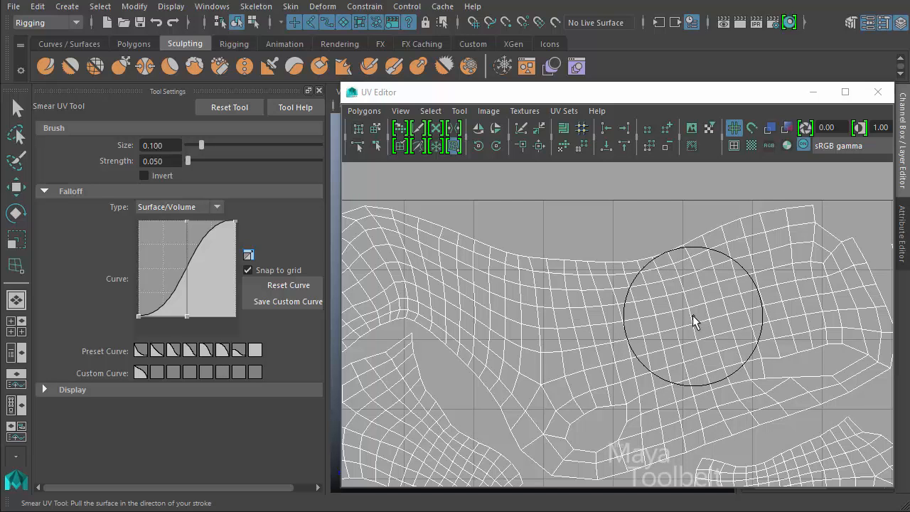
pyautogui.moveTo(693, 320); pyautogui.dragTo(678, 327)
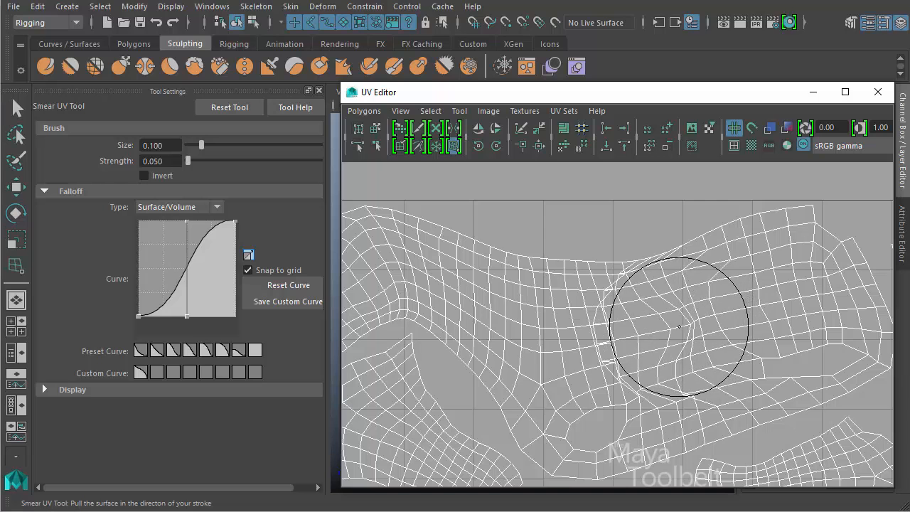
pyautogui.moveTo(679, 325); pyautogui.dragTo(599, 368)
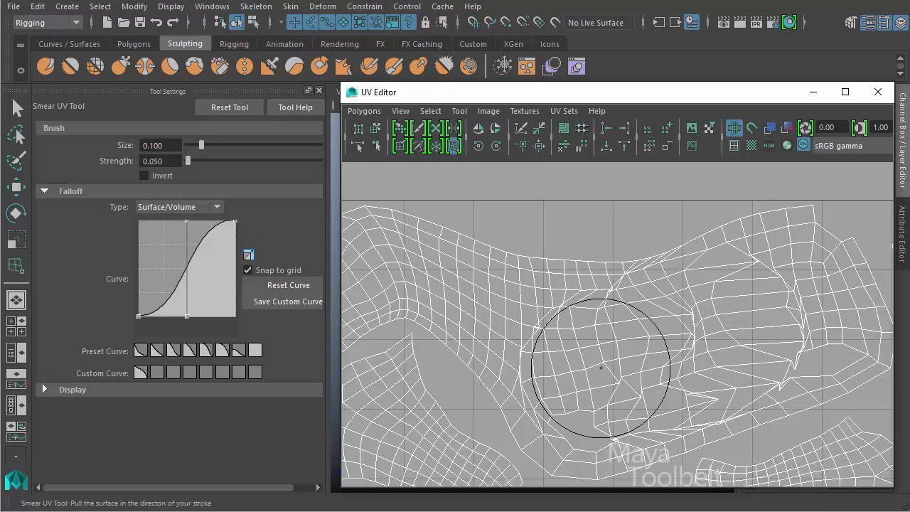
pyautogui.moveTo(601, 368); pyautogui.dragTo(458, 284)
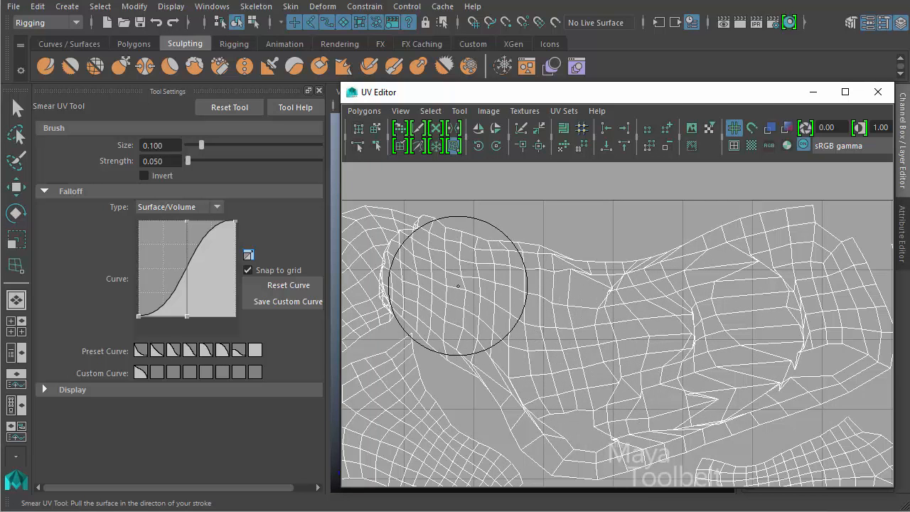
pyautogui.moveTo(458, 284); pyautogui.dragTo(796, 348)
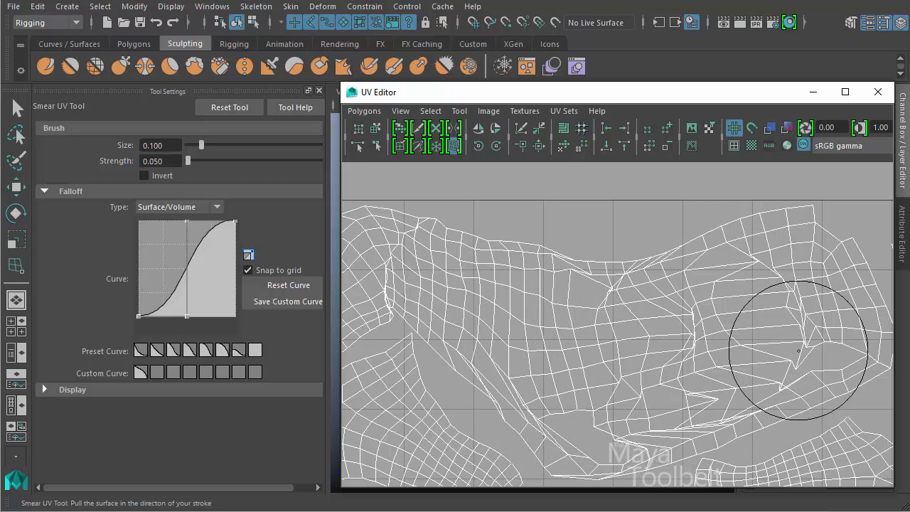
pyautogui.moveTo(799, 348); pyautogui.dragTo(480, 299)
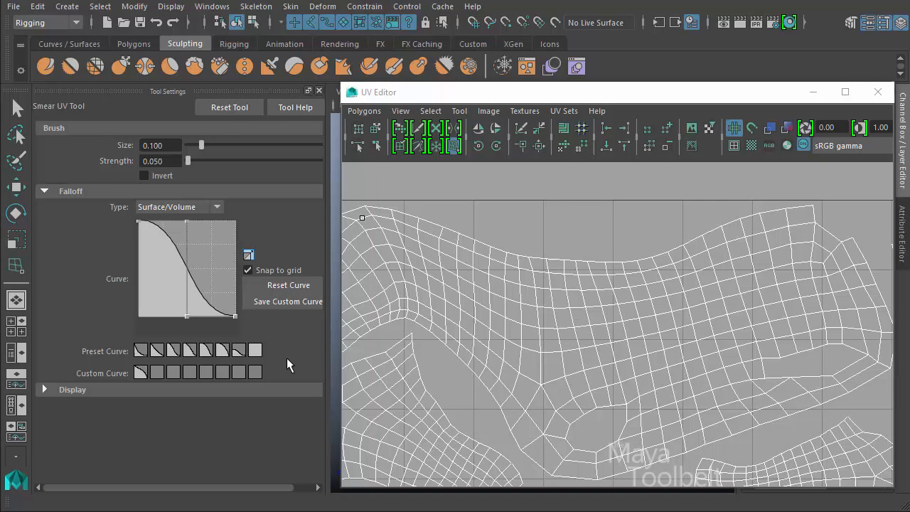
# Collapse Falloff and smear four strokes through the body shell's middle, centre-right and right edge.
pyautogui.click(70, 190)
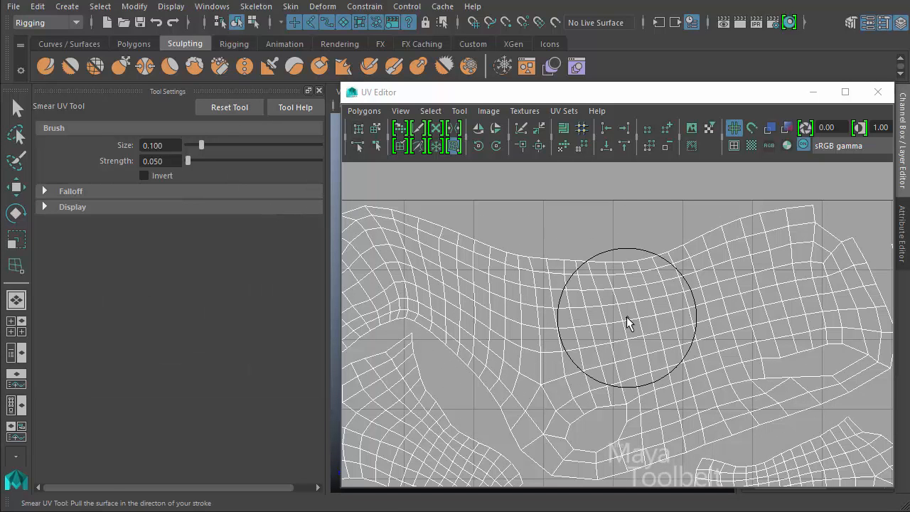
pyautogui.moveTo(614, 324)
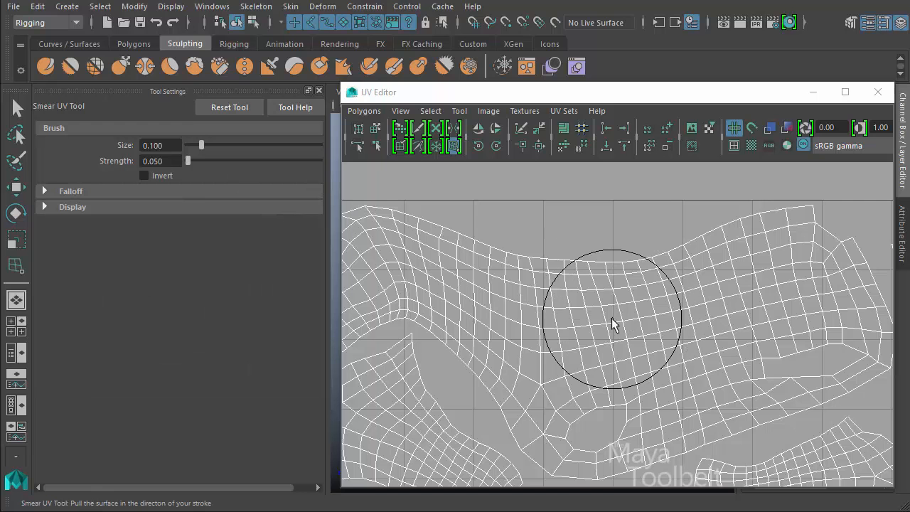
pyautogui.moveTo(615, 323); pyautogui.dragTo(644, 216)
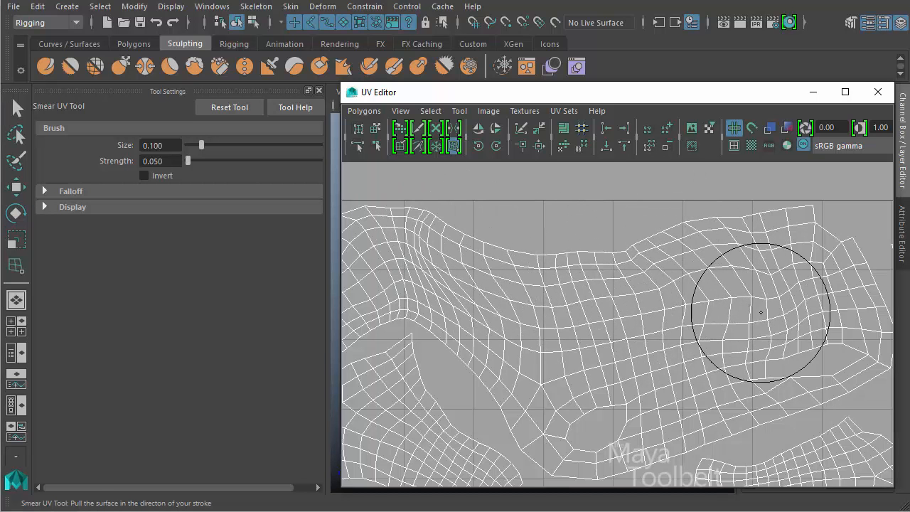
pyautogui.moveTo(761, 313); pyautogui.dragTo(586, 284)
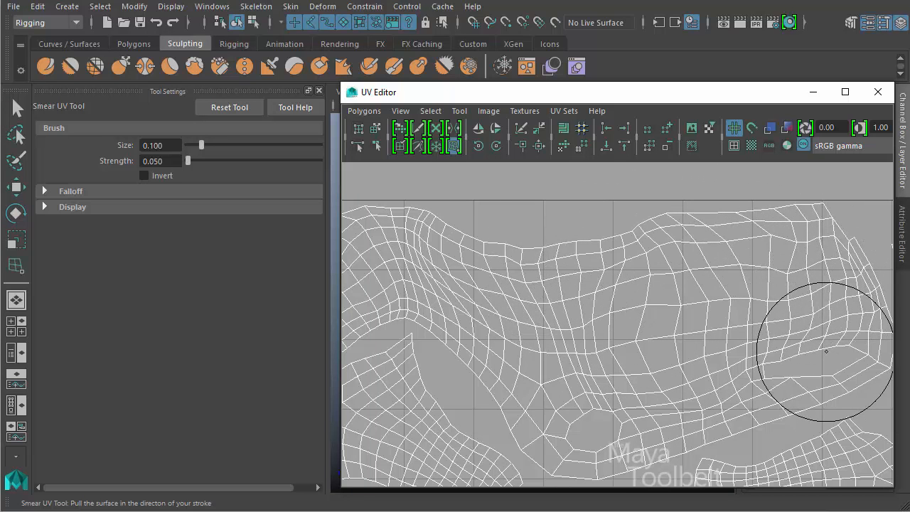
pyautogui.moveTo(824, 352); pyautogui.dragTo(697, 341)
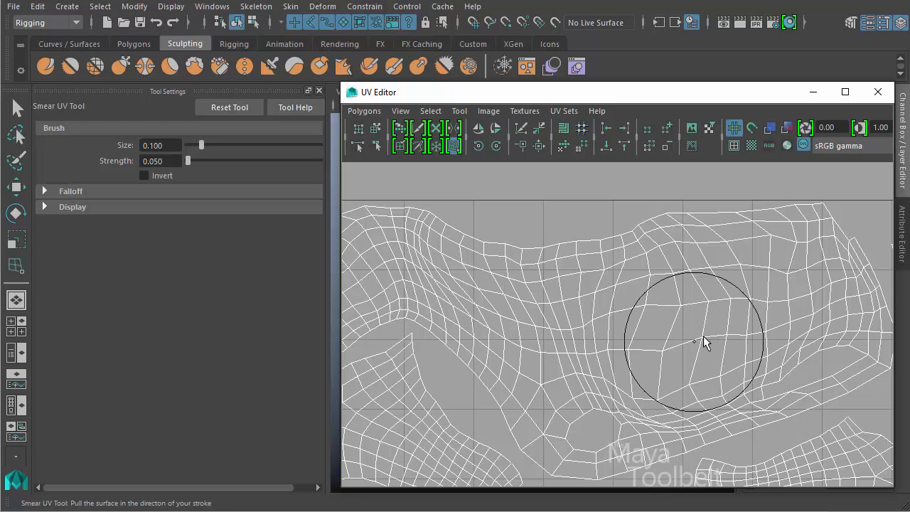
pyautogui.moveTo(700, 341); pyautogui.dragTo(536, 334)
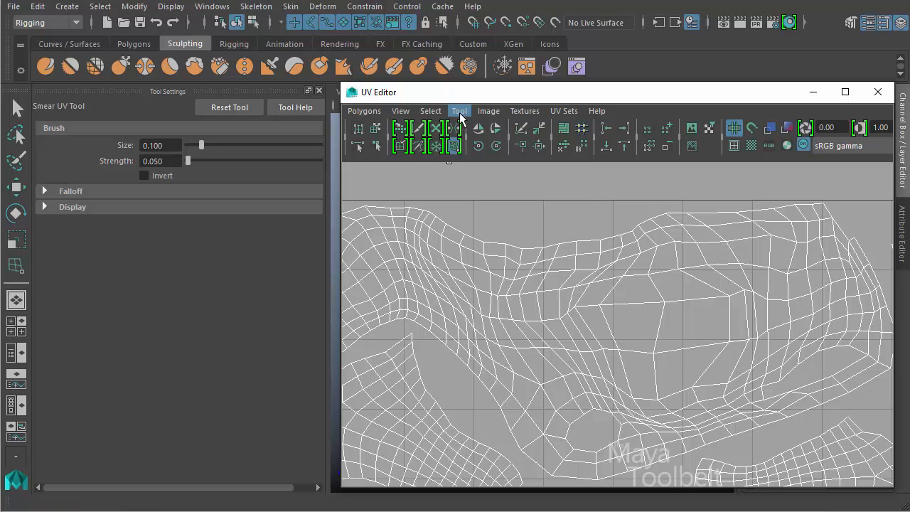
pyautogui.click(459, 111)
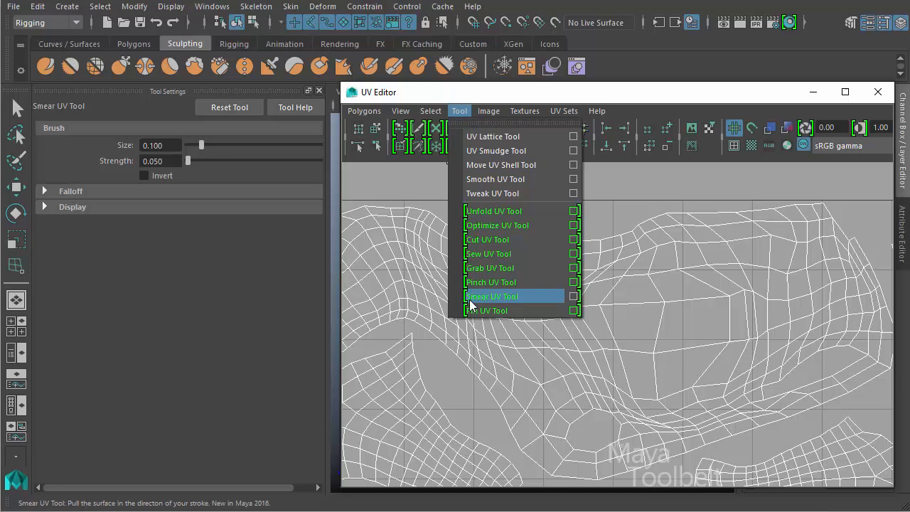
pyautogui.click(491, 296)
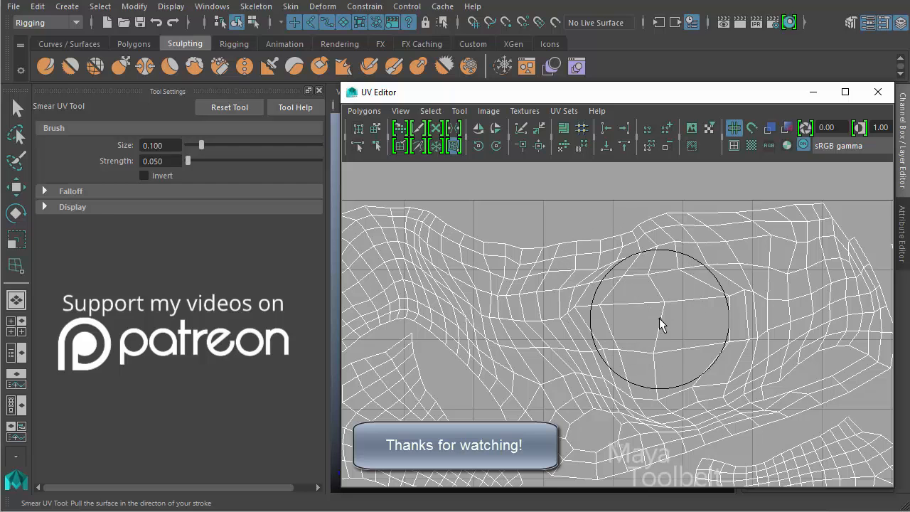
pyautogui.moveTo(654, 352)
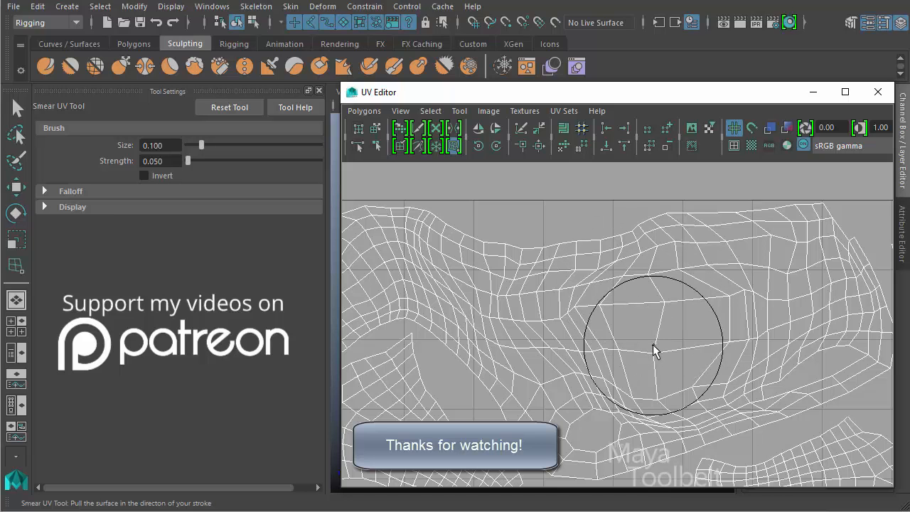